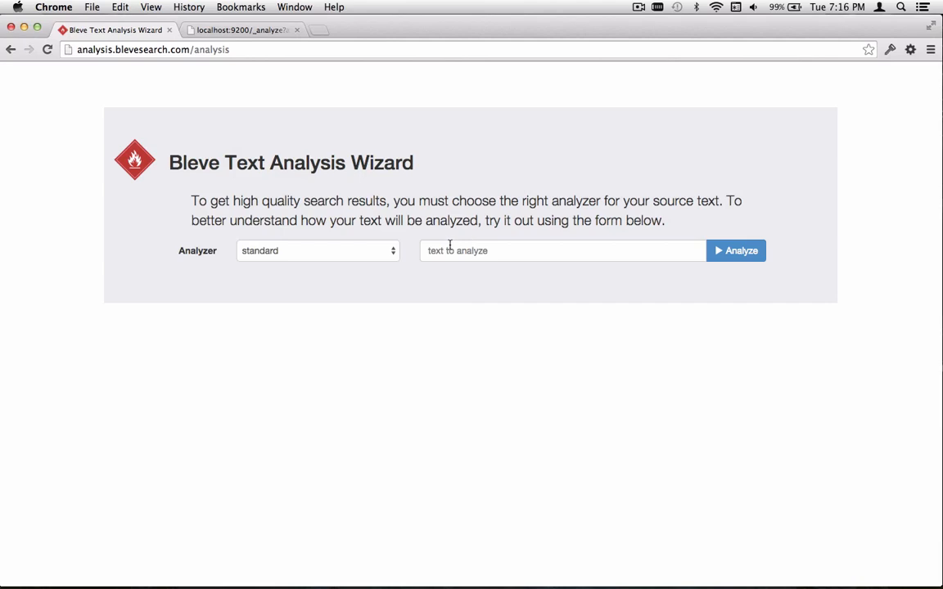
- Analyze 'bleve is great at searching text' with the keyword analyzer, yielding one whole-sentence term
{"action": "left_click", "coordinate": [318, 250]}
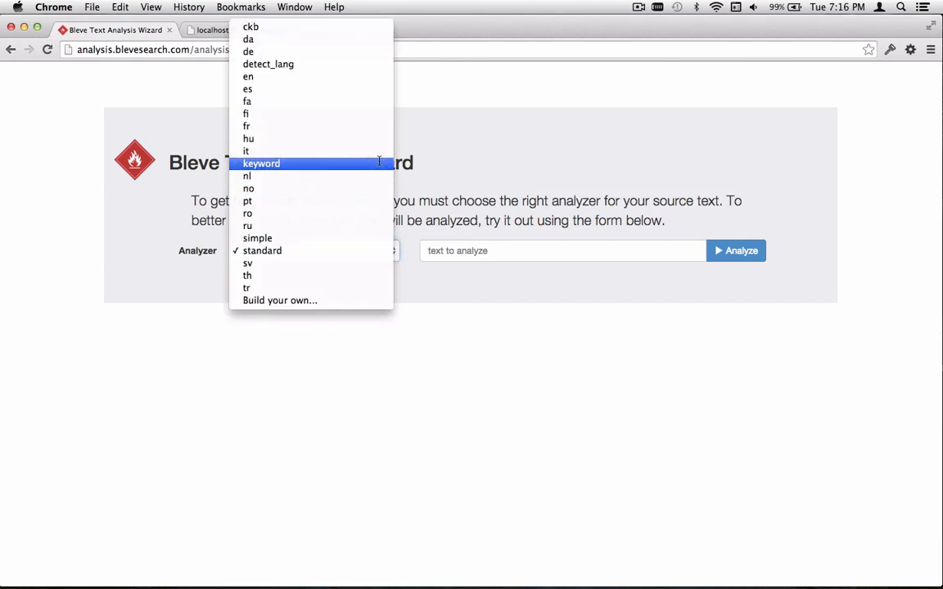
{"action": "left_click", "coordinate": [262, 164]}
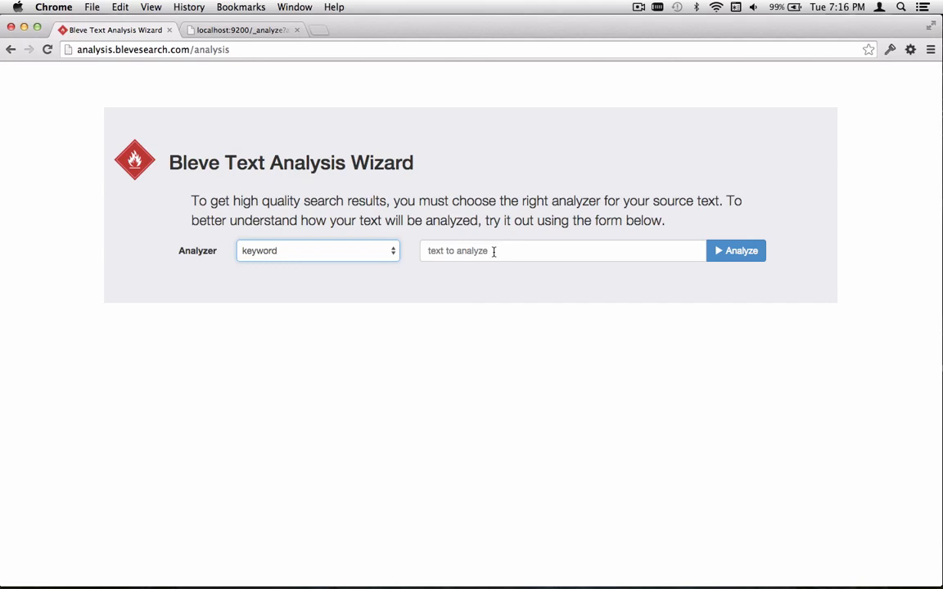
{"action": "type", "text": "b"}
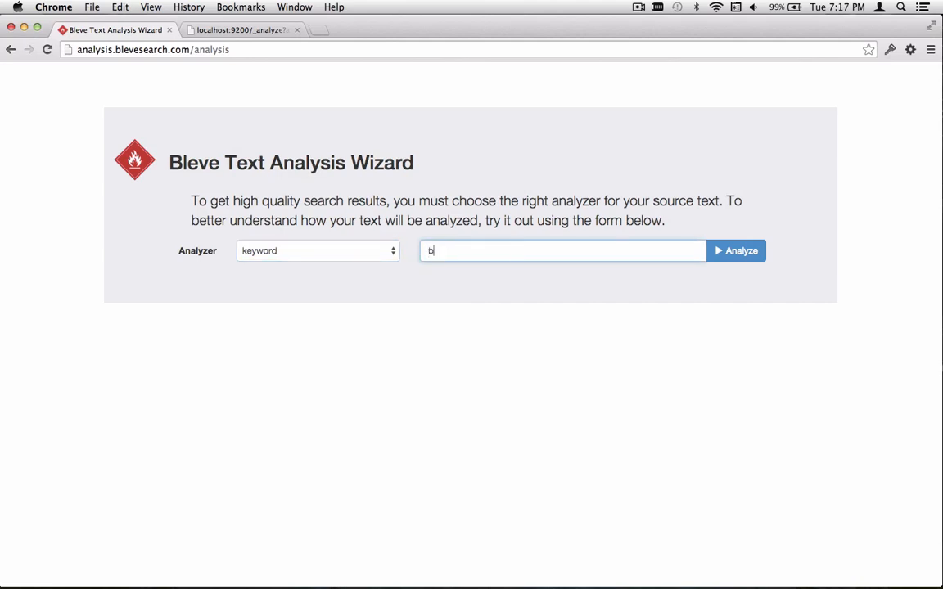
{"action": "type", "text": "leve is great"}
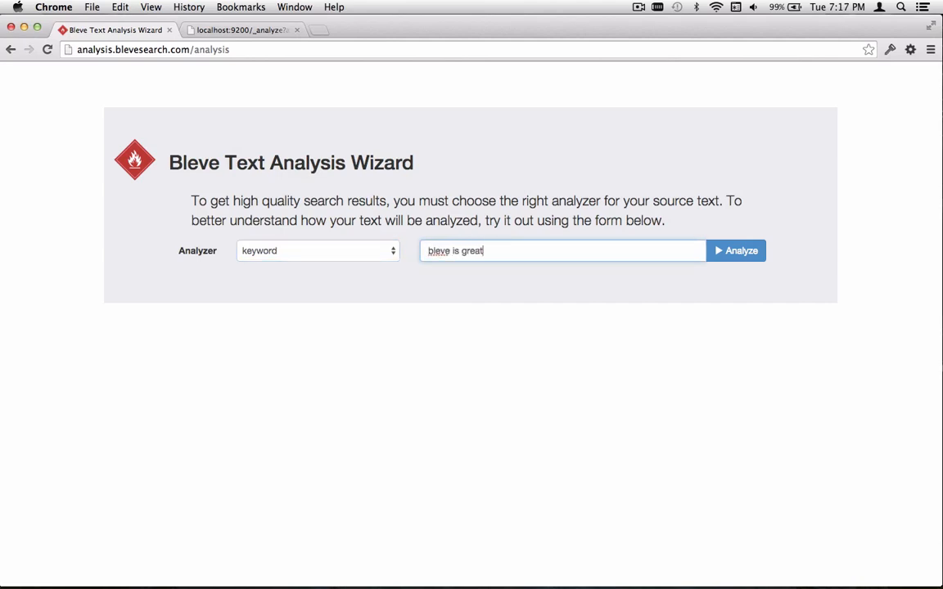
{"action": "type", "text": "at searching text"}
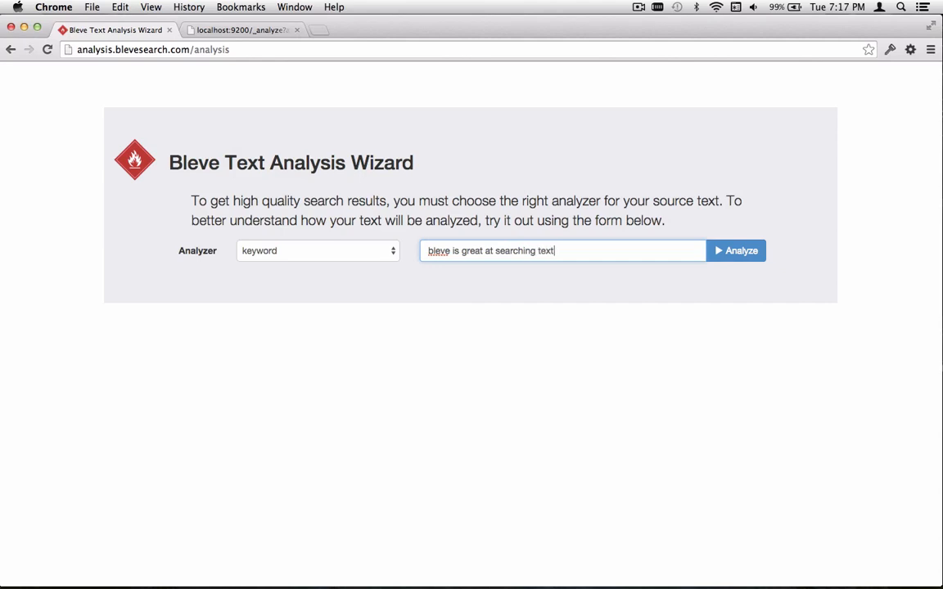
{"action": "left_click", "coordinate": [735, 251]}
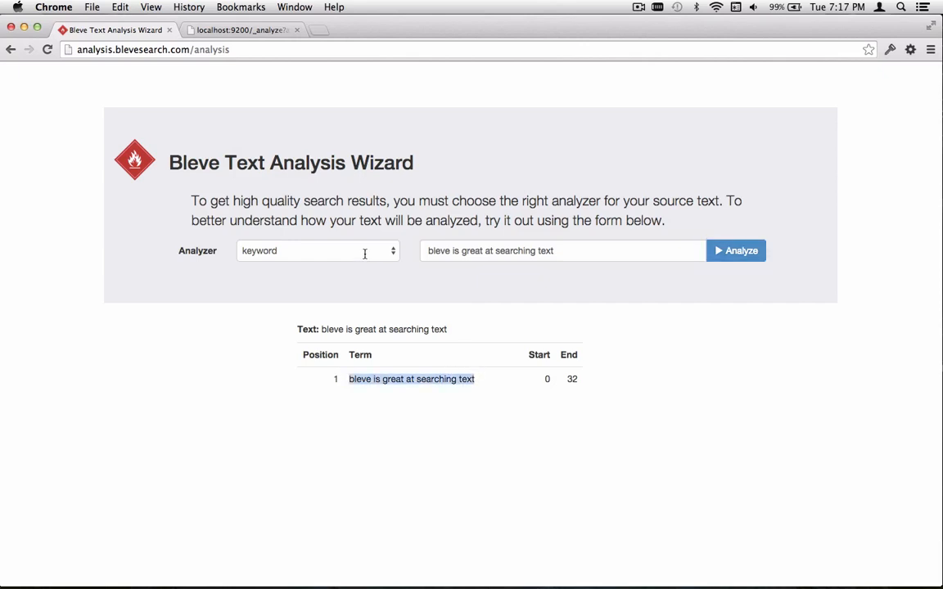
- Switch to the simple analyzer, splitting the sentence into six word terms
{"action": "left_click", "coordinate": [317, 251]}
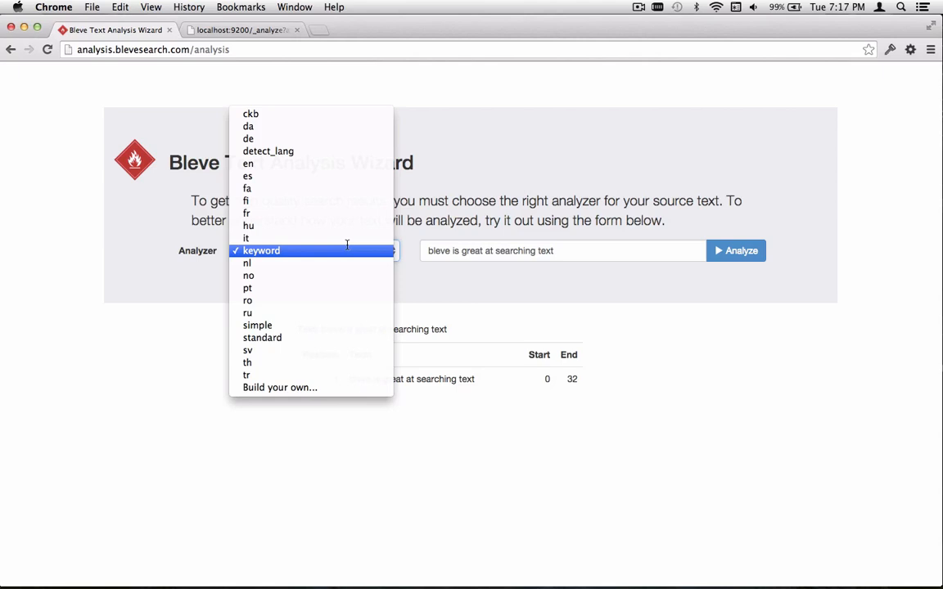
{"action": "left_click", "coordinate": [257, 325]}
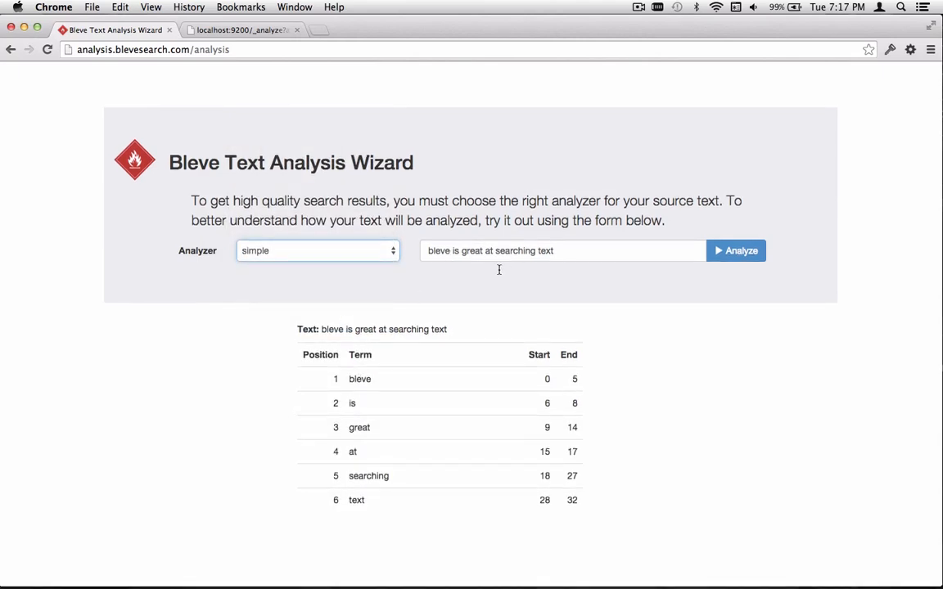
{"action": "mouse_move", "coordinate": [378, 423]}
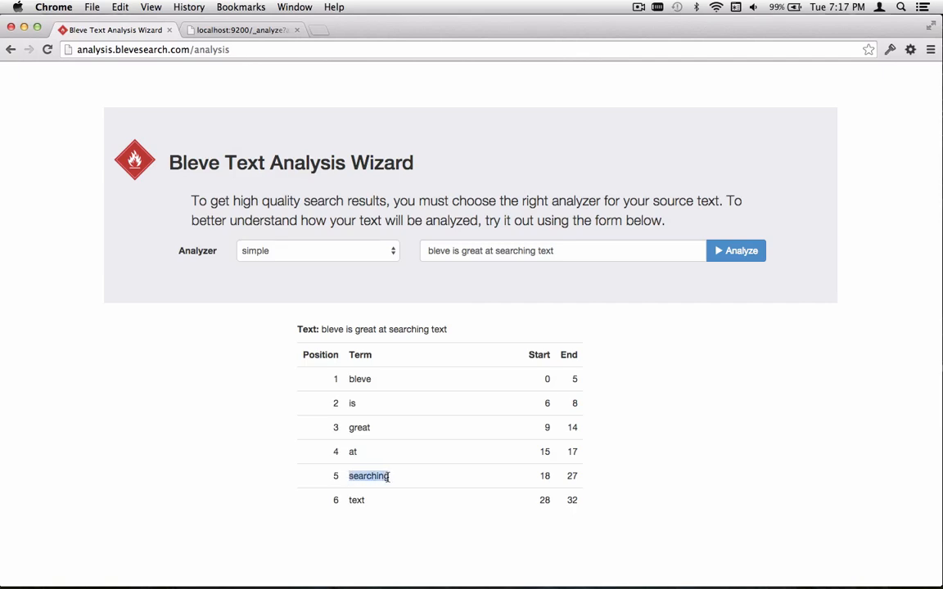
{"action": "mouse_move", "coordinate": [351, 222]}
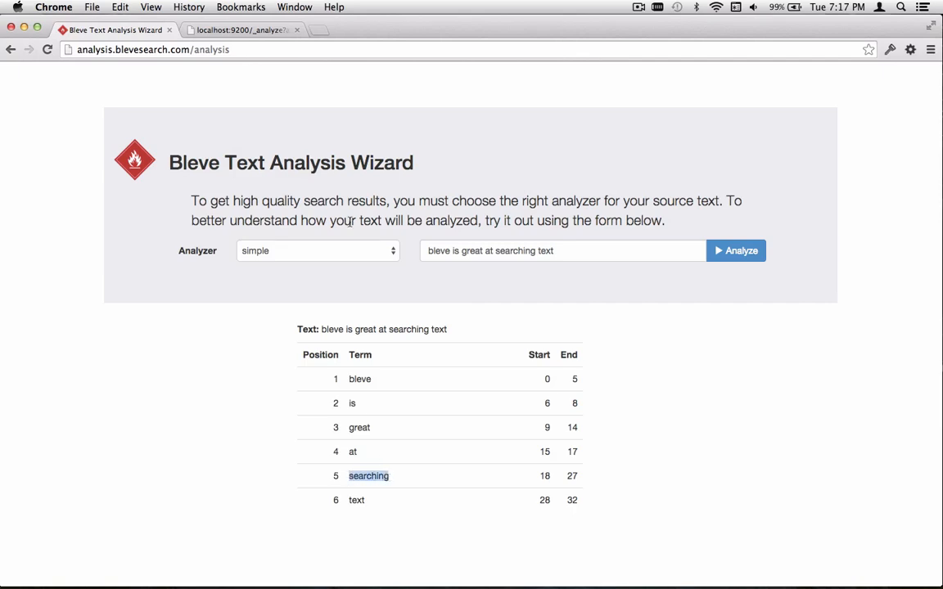
- Switch to the standard analyzer, leaving bleve, great, searching, text with is and at dropped
{"action": "left_click", "coordinate": [317, 250]}
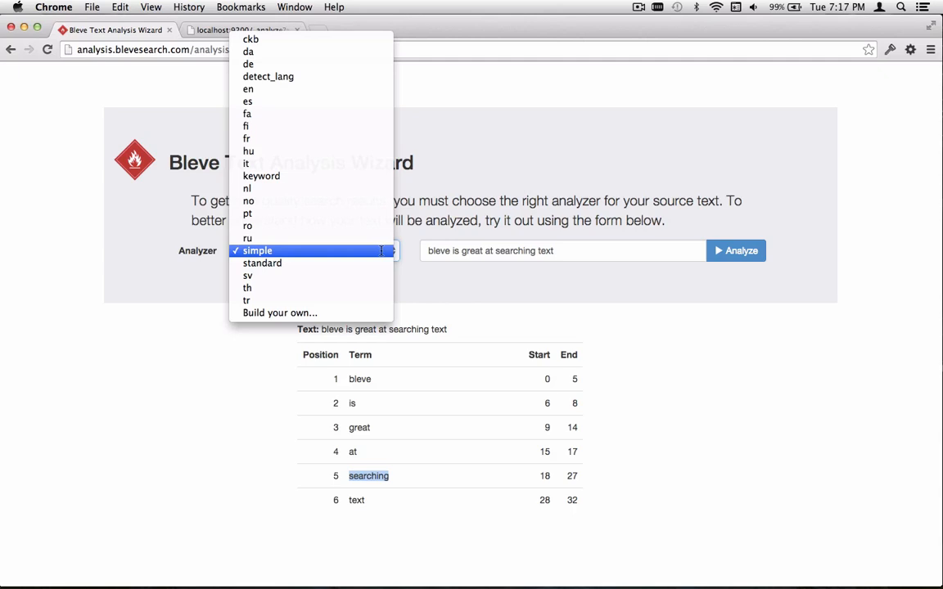
{"action": "left_click", "coordinate": [262, 262]}
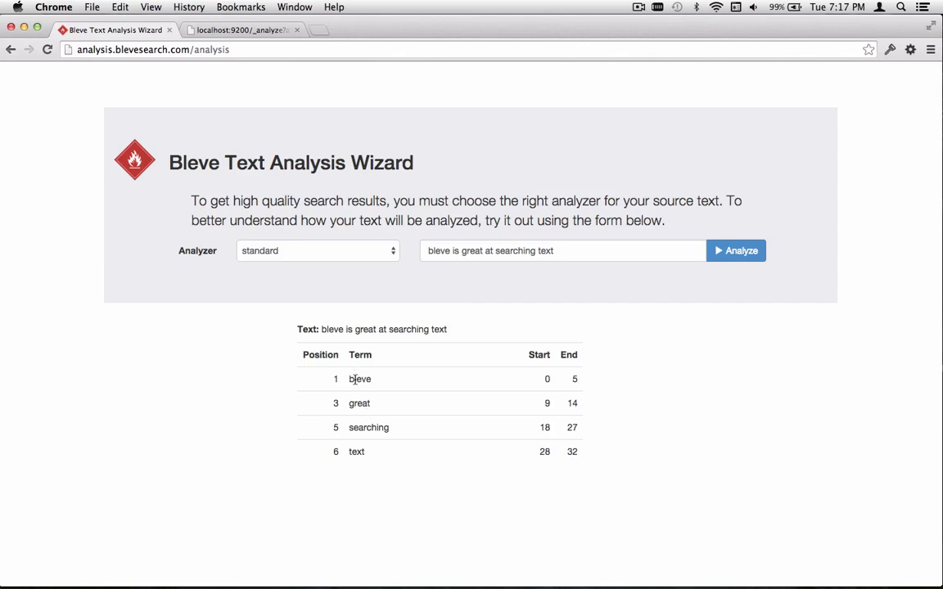
{"action": "mouse_move", "coordinate": [447, 270]}
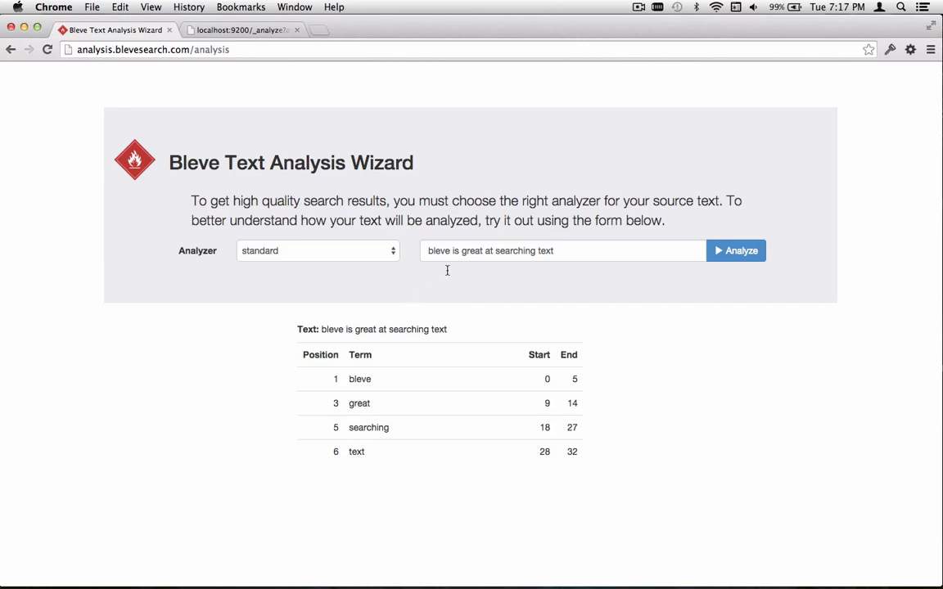
{"action": "mouse_move", "coordinate": [489, 251]}
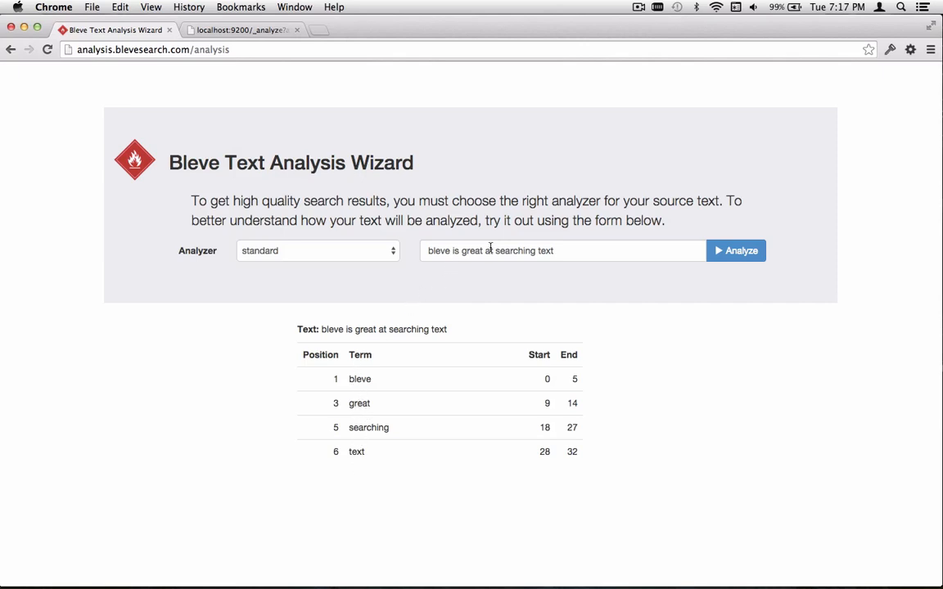
{"action": "mouse_move", "coordinate": [350, 428]}
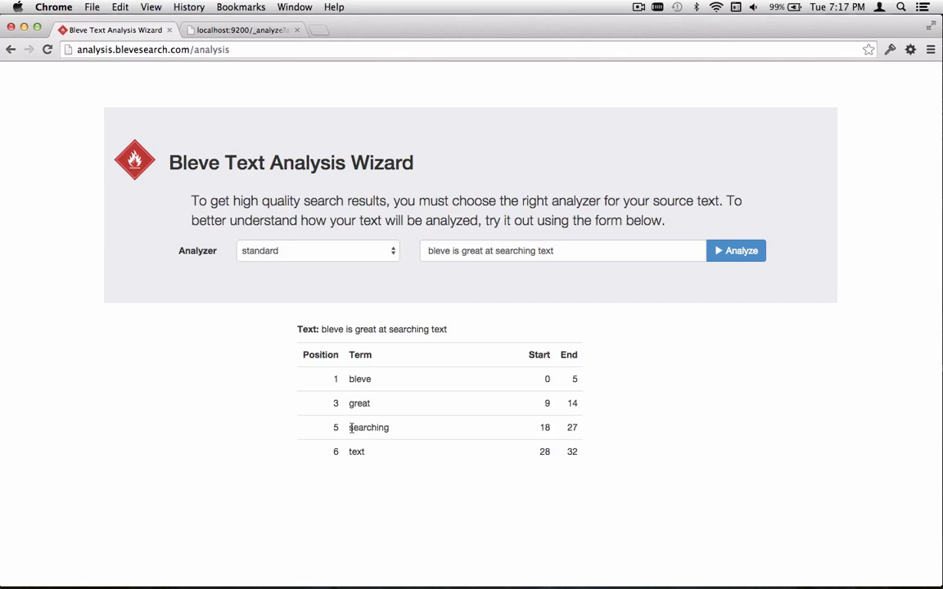
{"action": "double_click", "coordinate": [368, 427]}
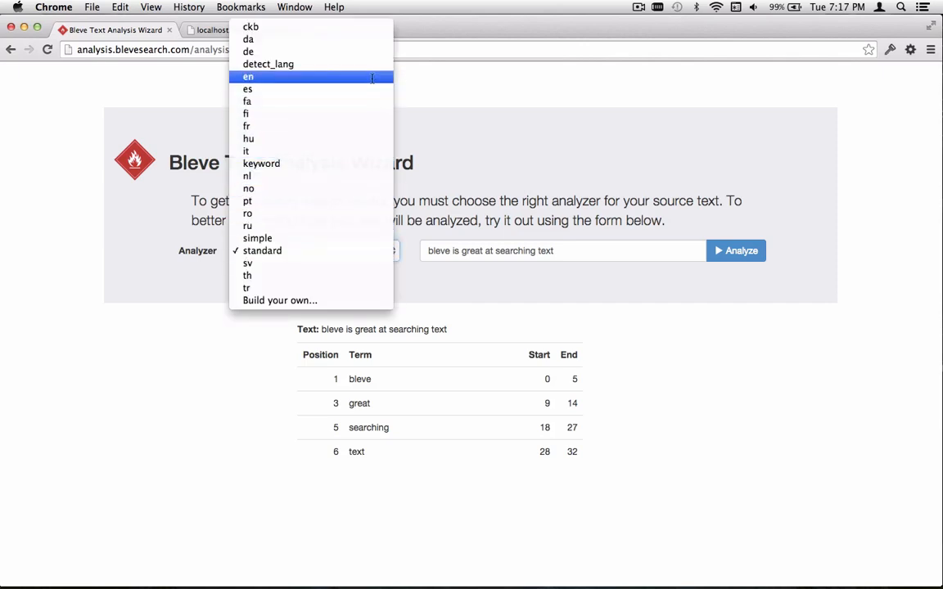
- Switch the sentence's analysis to the en analyzer, still four terms
{"action": "left_click", "coordinate": [249, 77]}
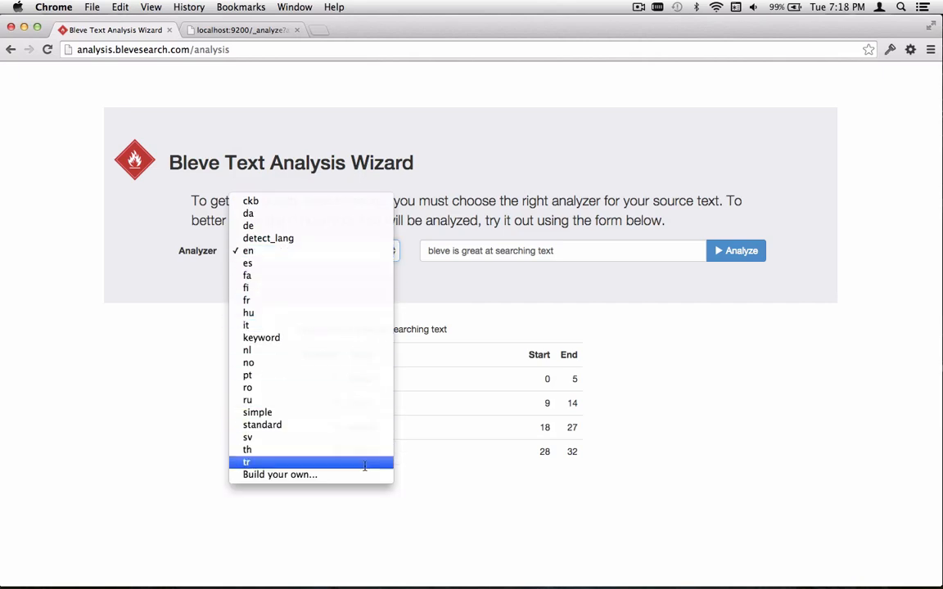
- Start a custom analyzer via 'Build your own...' and name it cjk
{"action": "left_click", "coordinate": [279, 475]}
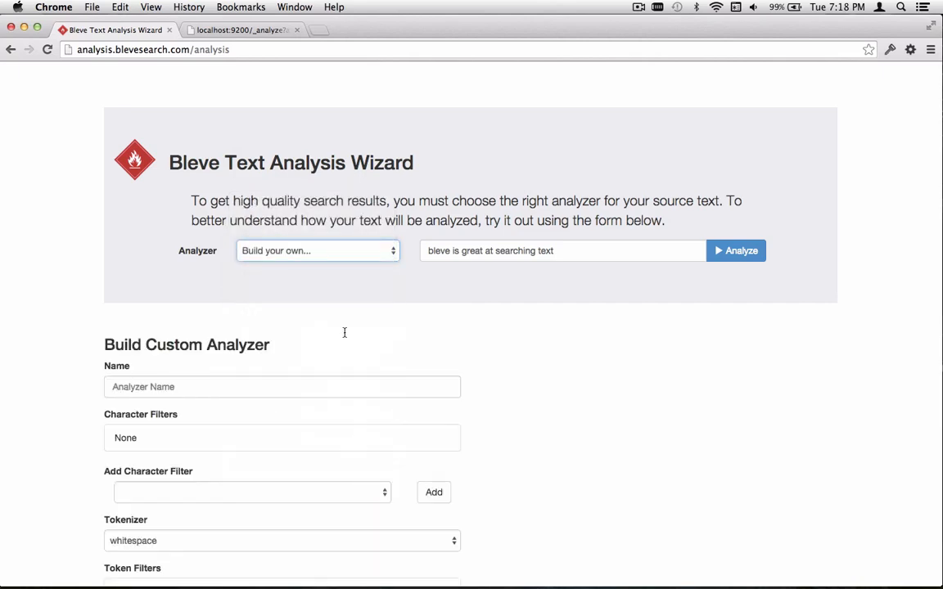
{"action": "scroll", "scroll_direction": "down", "scroll_amount": 3}
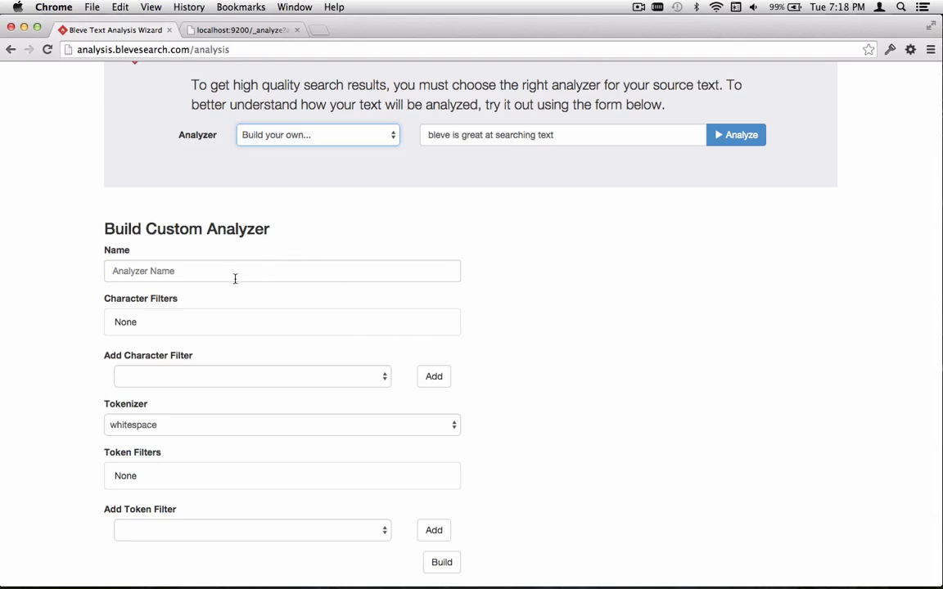
{"action": "type", "text": "cj"}
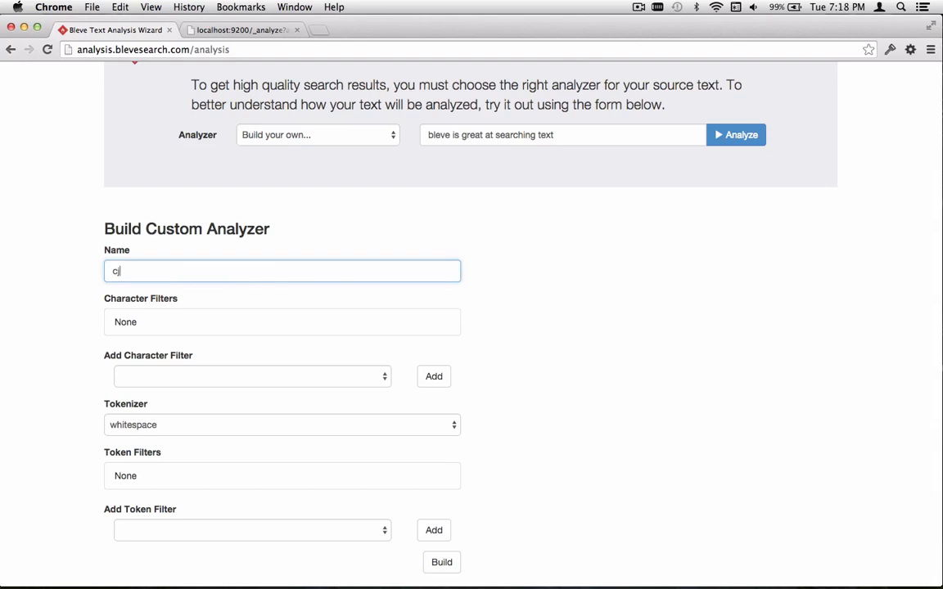
{"action": "type", "text": "jk"}
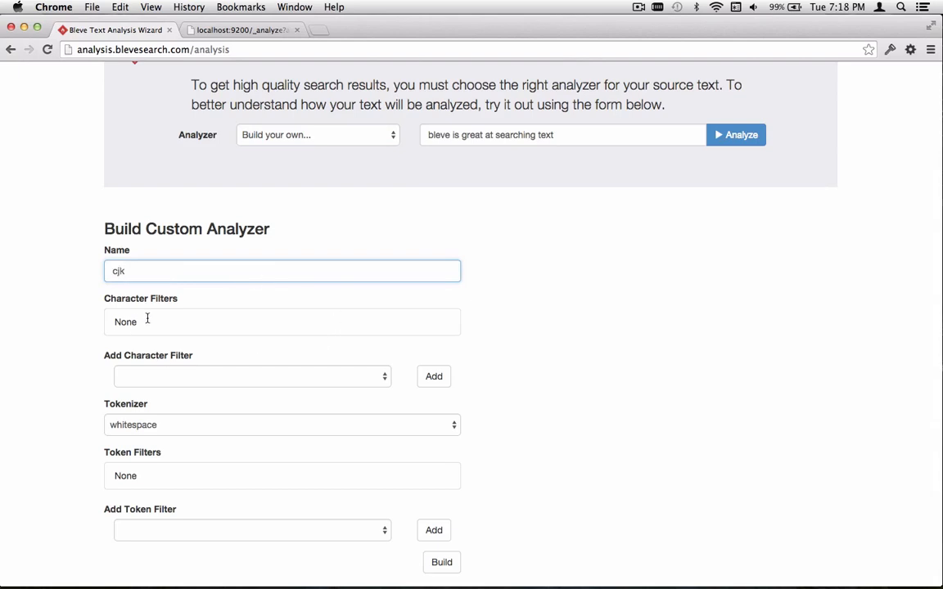
{"action": "mouse_move", "coordinate": [171, 334]}
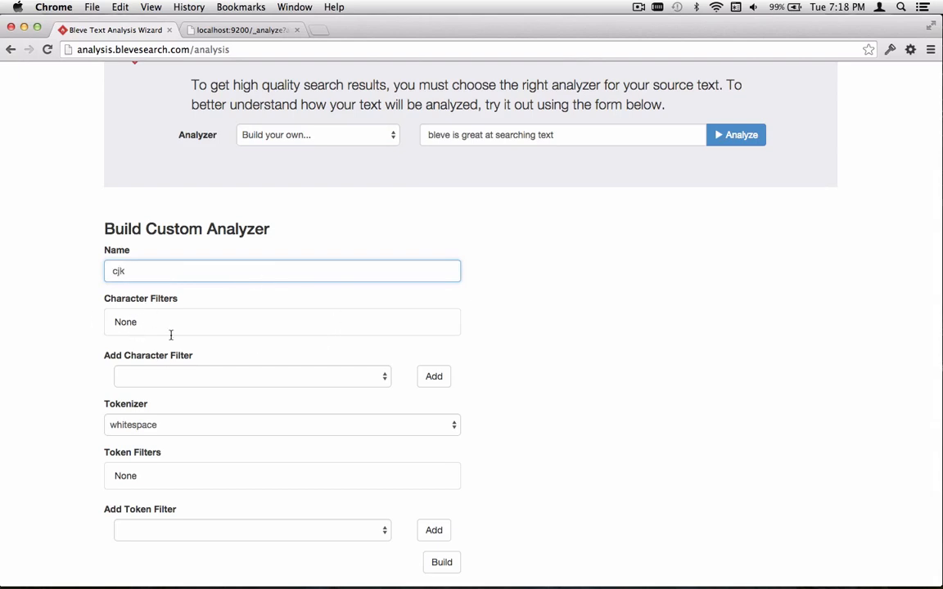
{"action": "mouse_move", "coordinate": [159, 432]}
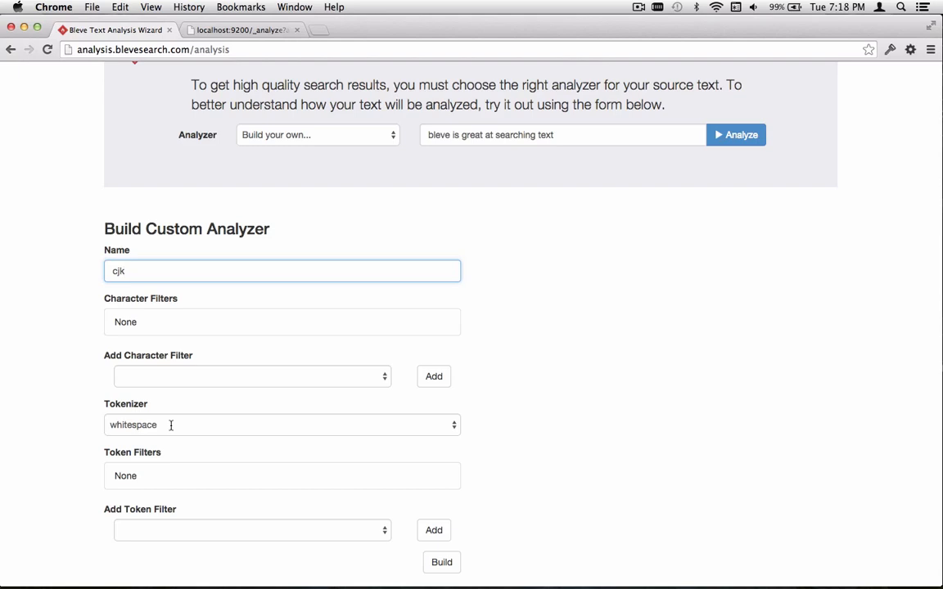
{"action": "mouse_move", "coordinate": [154, 468]}
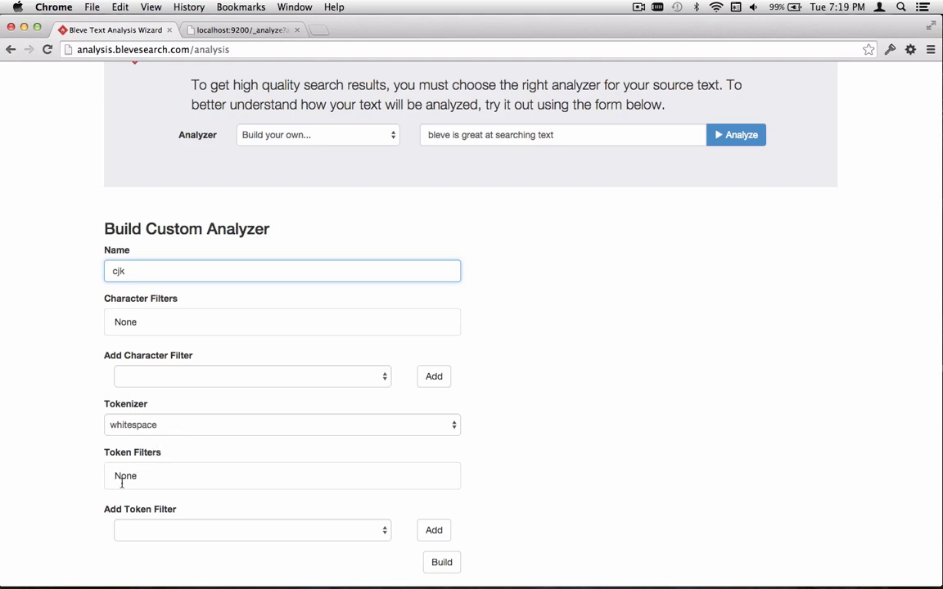
{"action": "mouse_move", "coordinate": [150, 524]}
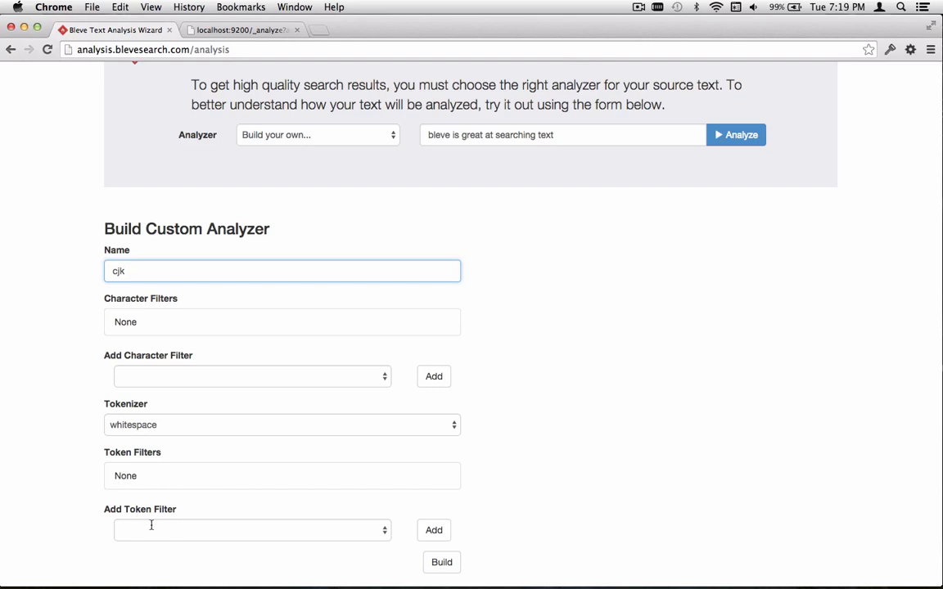
- Start a custom token filter and choose shingle as its type
{"action": "left_click", "coordinate": [249, 375]}
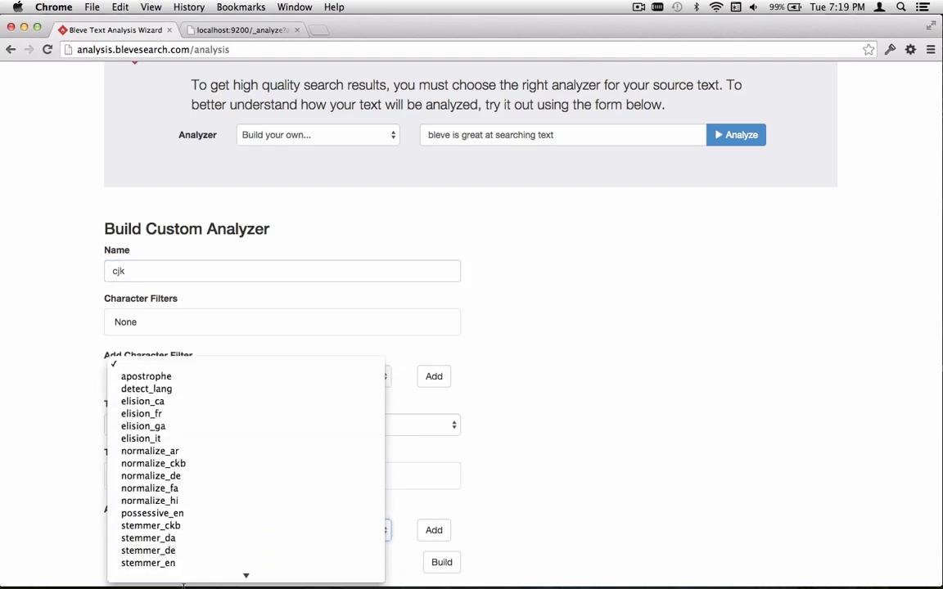
{"action": "scroll", "scroll_direction": "down", "scroll_amount": 3}
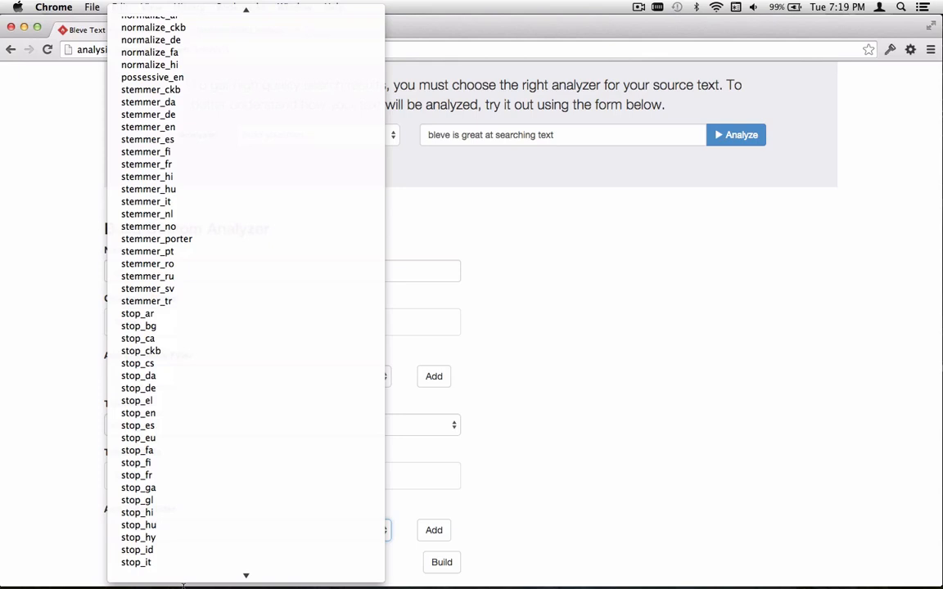
{"action": "scroll", "scroll_direction": "down", "scroll_amount": 3}
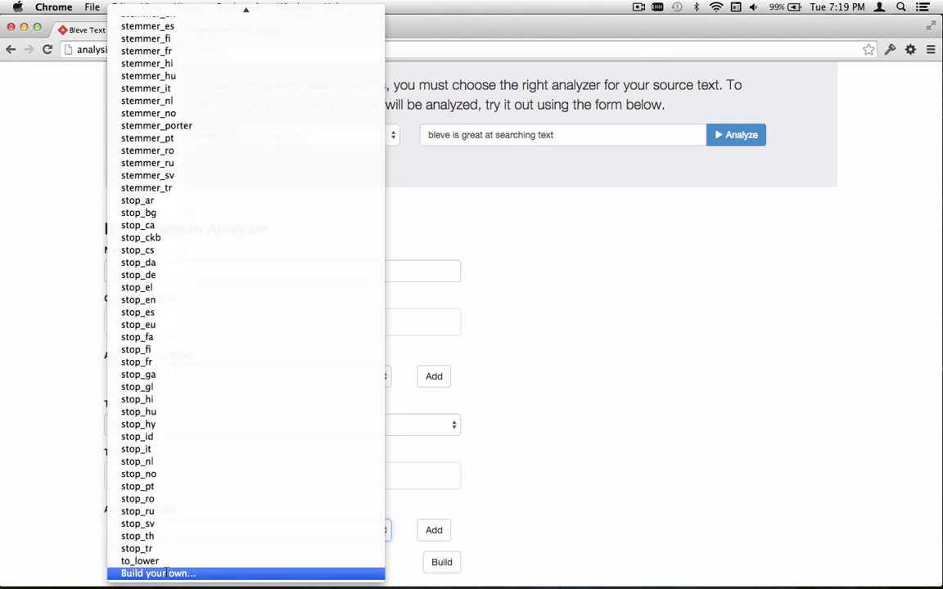
{"action": "left_click", "coordinate": [157, 573]}
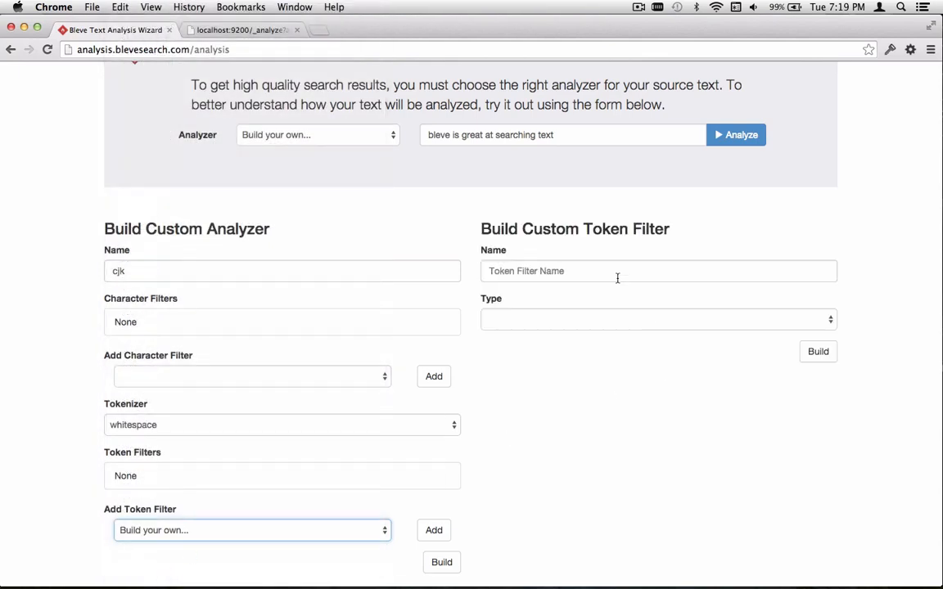
{"action": "left_click", "coordinate": [615, 272]}
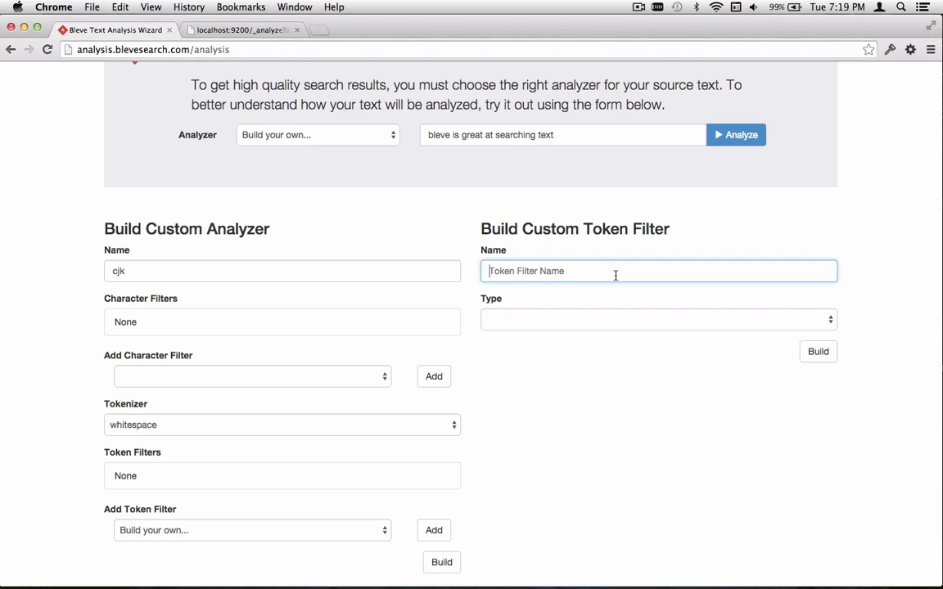
{"action": "left_click", "coordinate": [658, 320]}
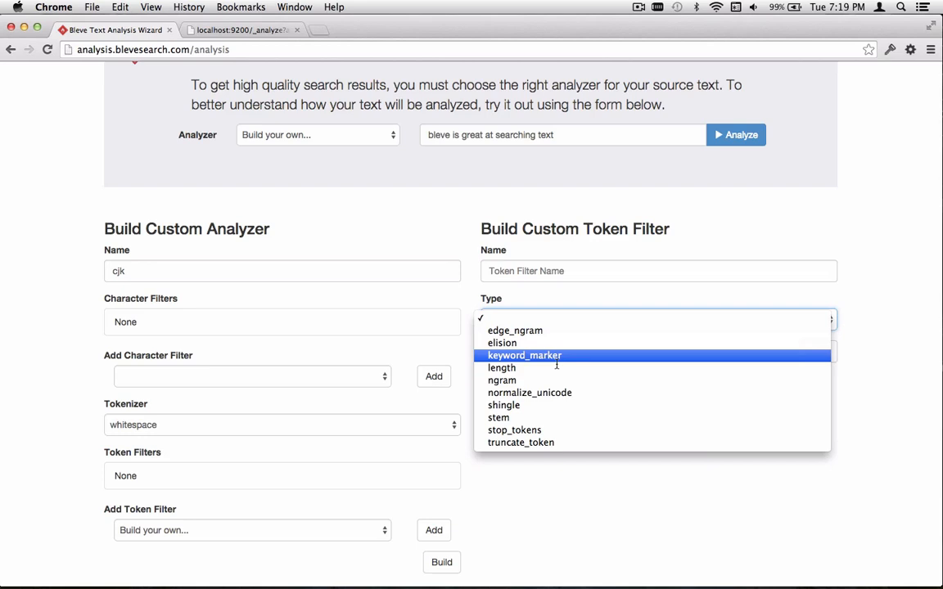
{"action": "left_click", "coordinate": [504, 406]}
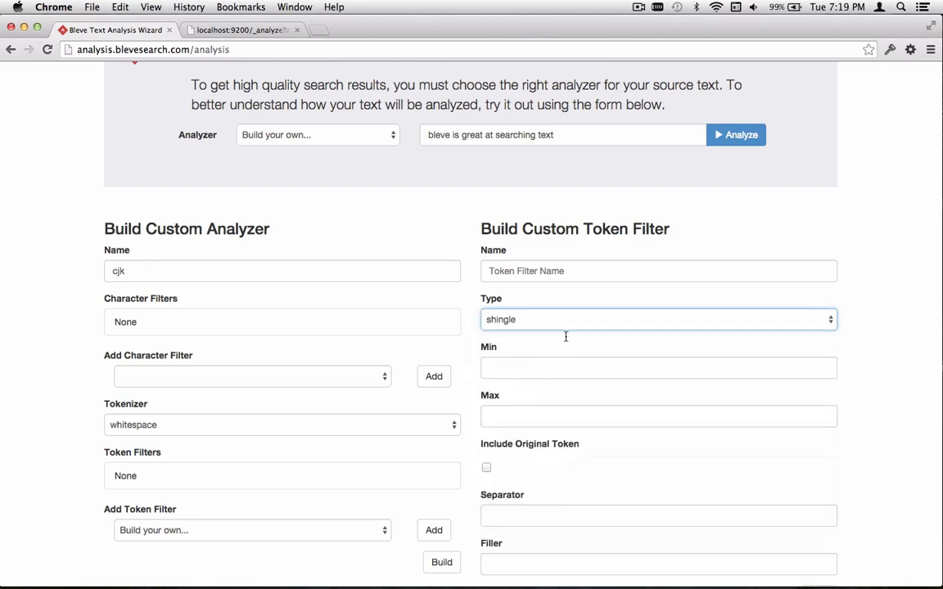
{"action": "mouse_move", "coordinate": [565, 328]}
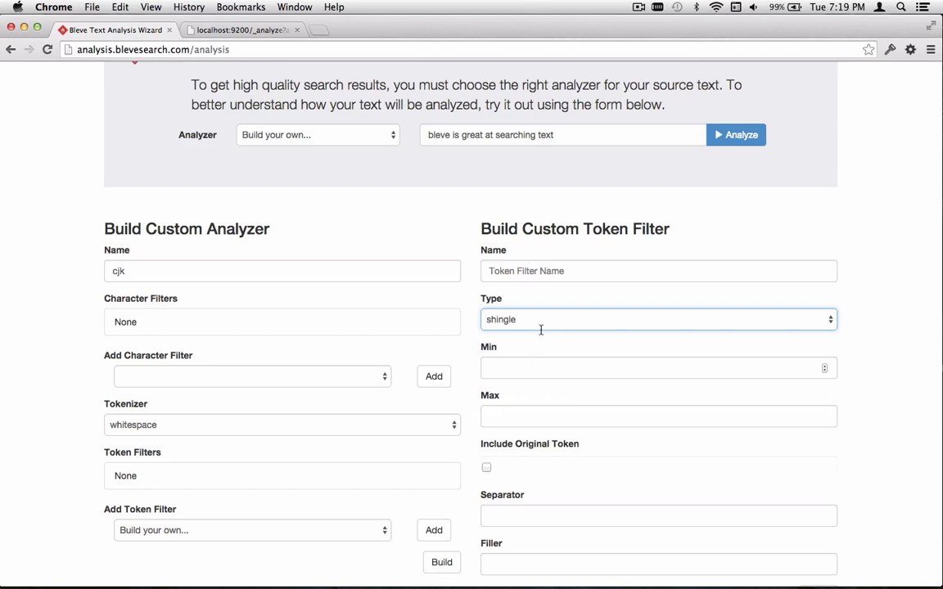
- Name the shingle filter bigram with minimum and maximum size 2
{"action": "type", "text": "bigram"}
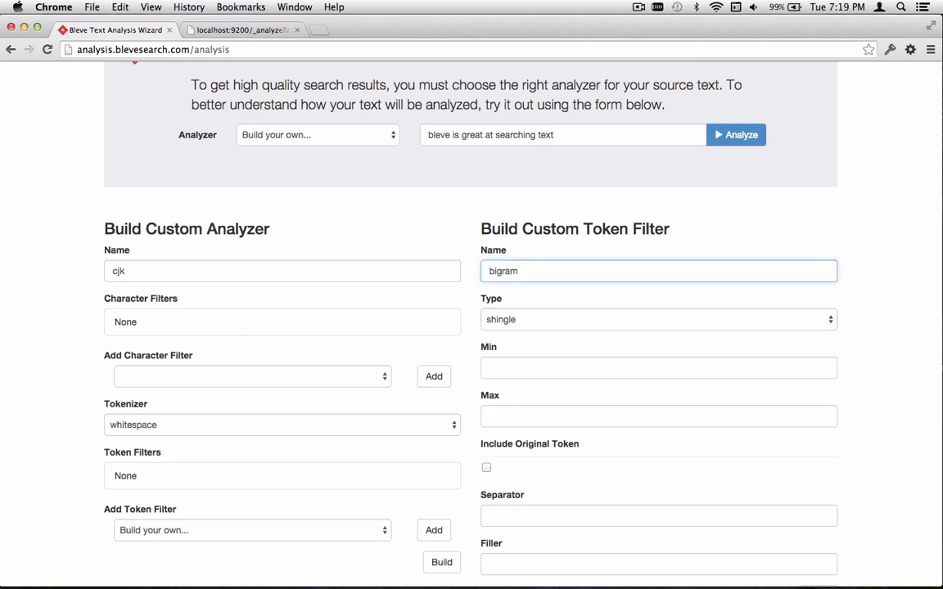
{"action": "left_click", "coordinate": [658, 367]}
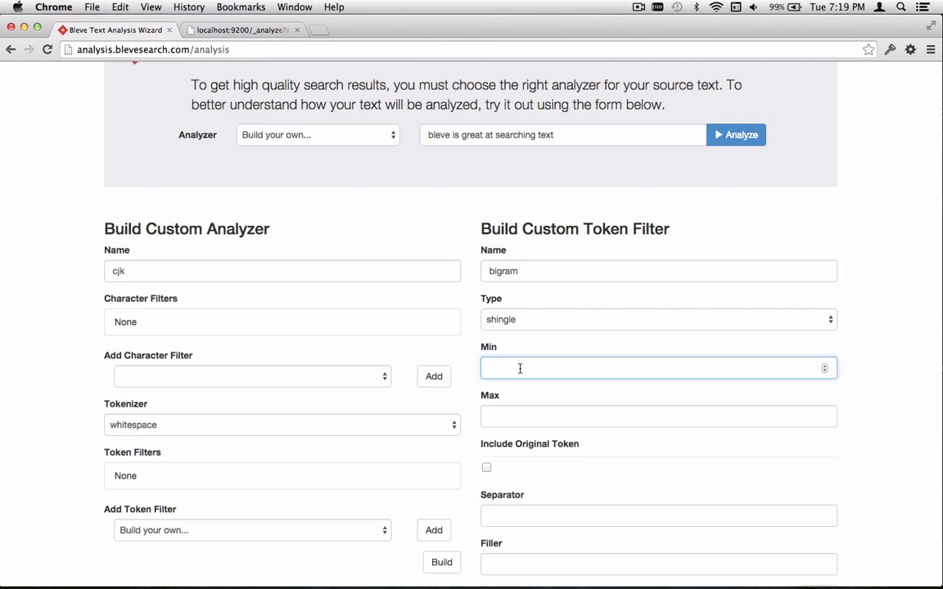
{"action": "type", "text": "2"}
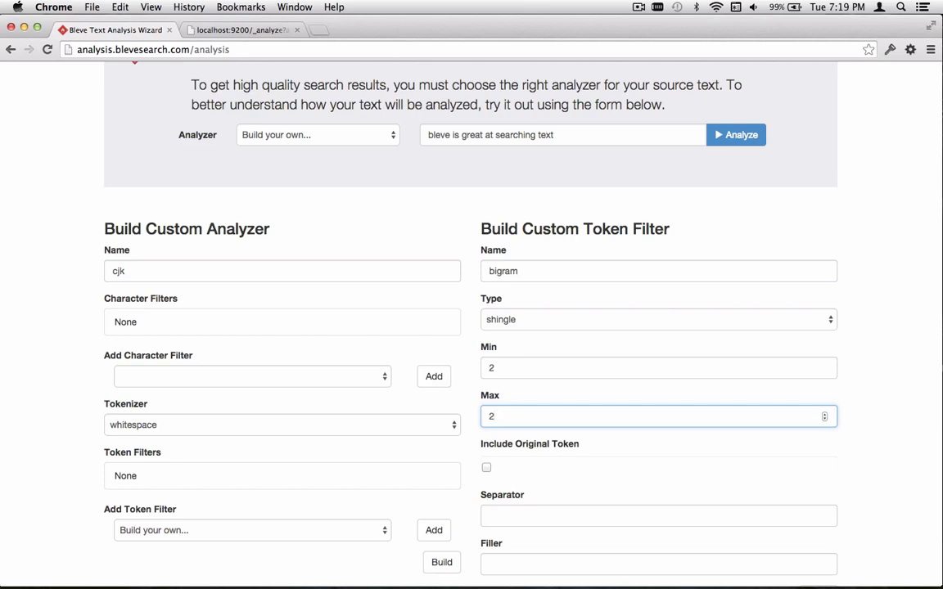
{"action": "type", "text": "-13"}
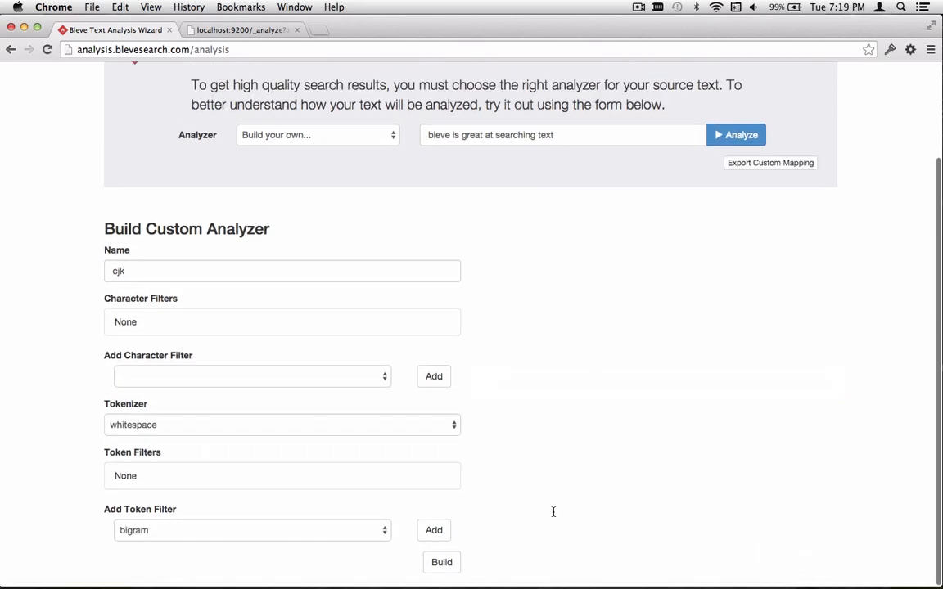
{"action": "mouse_move", "coordinate": [147, 521]}
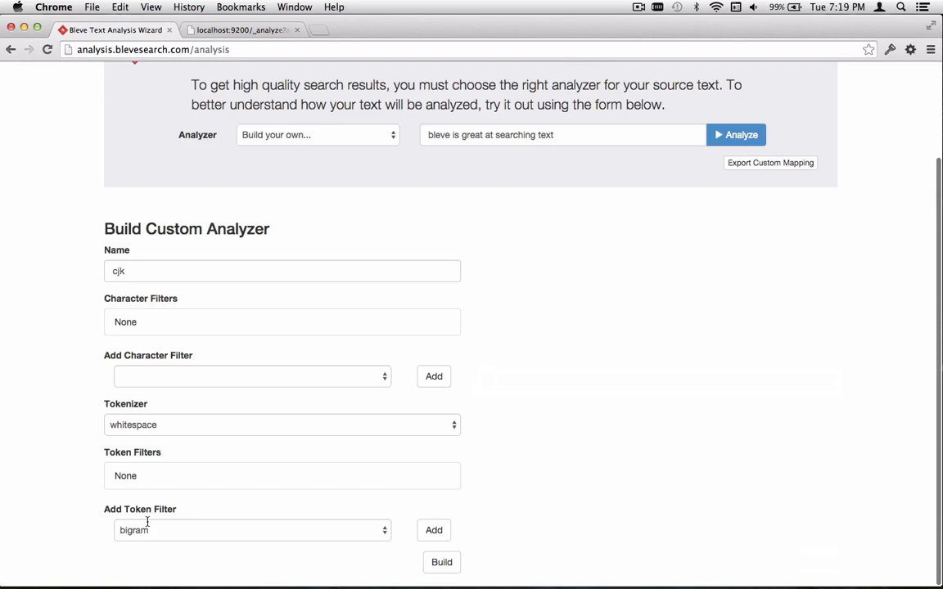
- Add the bigram filter to the cjk analyzer's token filter list
{"action": "left_click", "coordinate": [252, 530]}
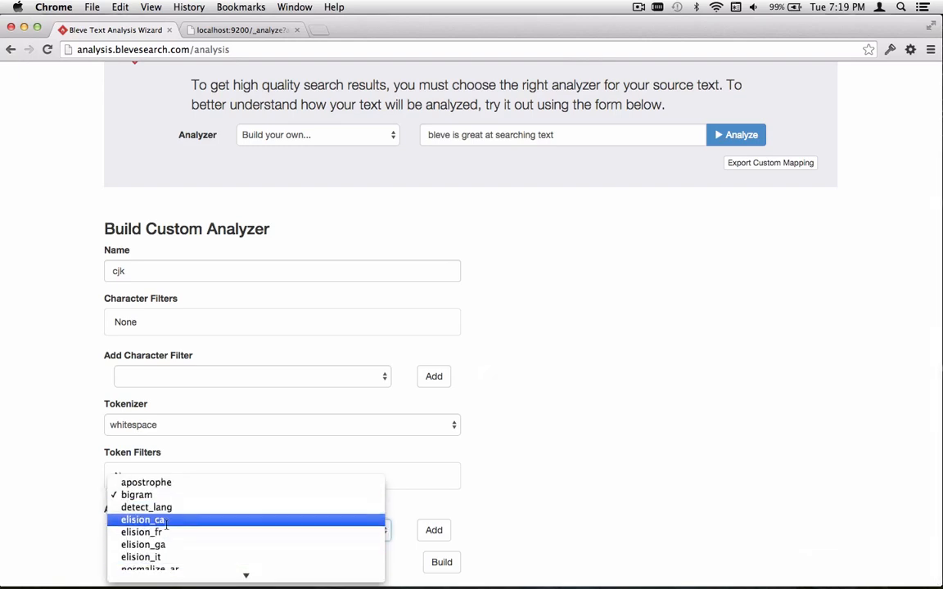
{"action": "left_click", "coordinate": [138, 494]}
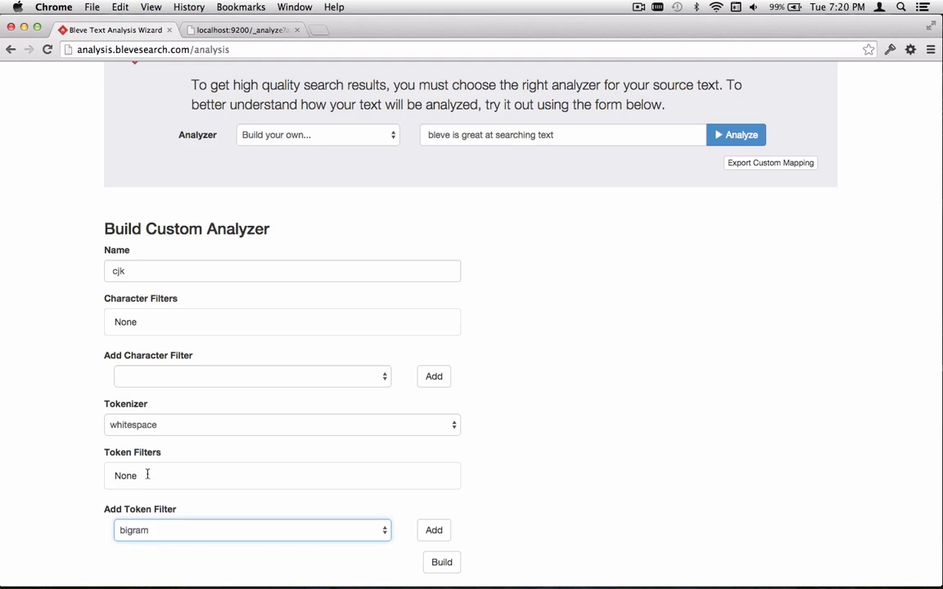
{"action": "left_click", "coordinate": [434, 531]}
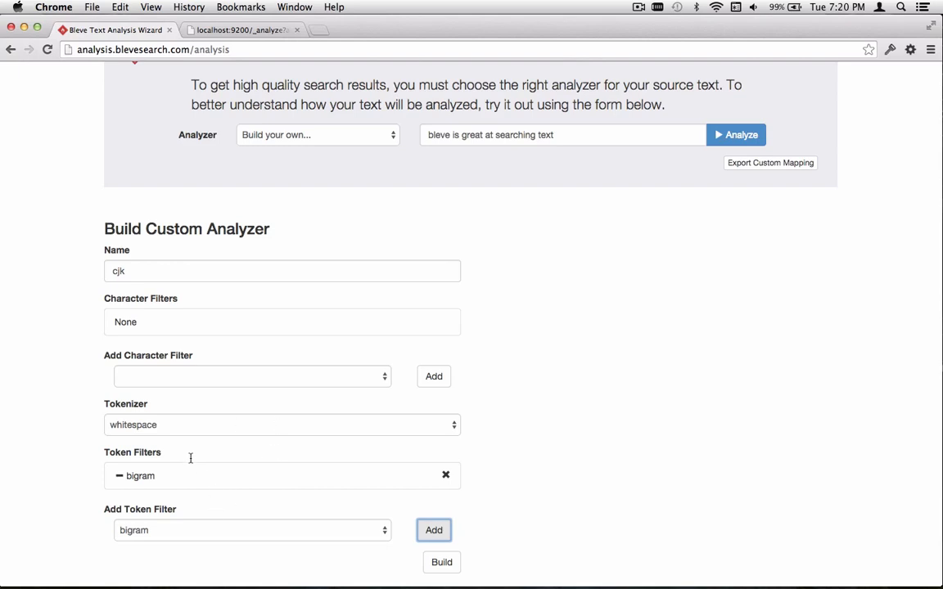
{"action": "mouse_move", "coordinate": [416, 567]}
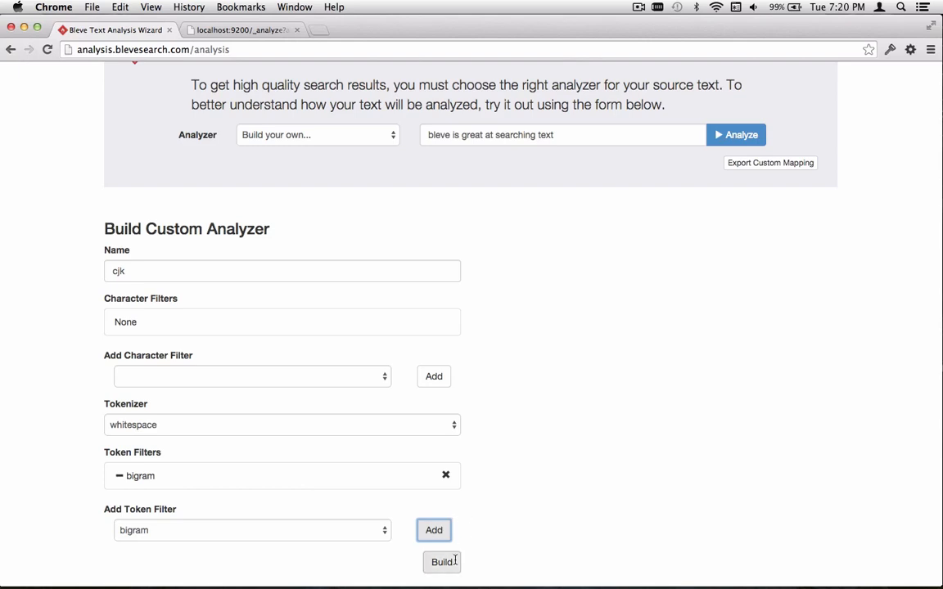
- Build the cjk analyzer and select the Japanese sample text こんにちは世界 from the Elasticsearch request
{"action": "left_click", "coordinate": [442, 561]}
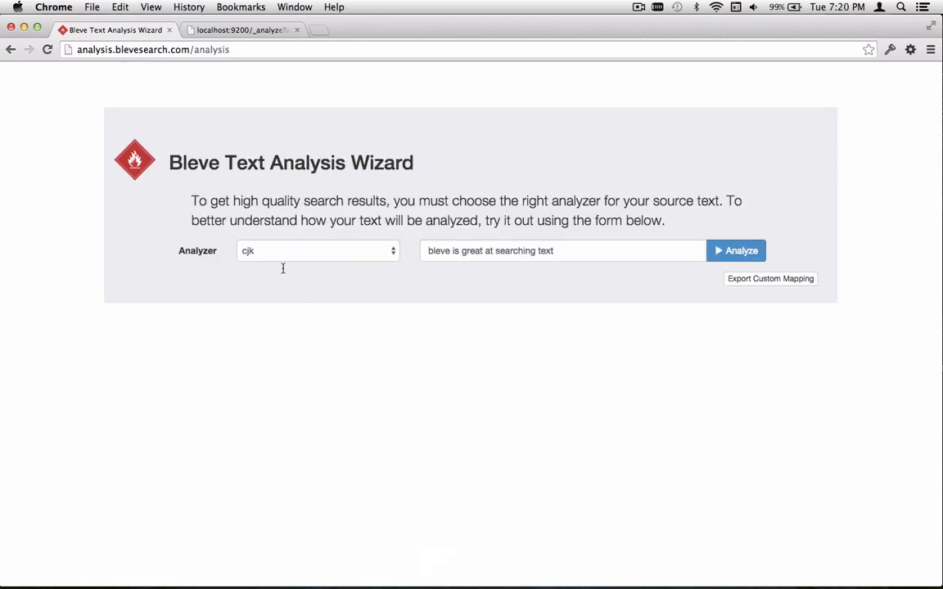
{"action": "mouse_move", "coordinate": [219, 253]}
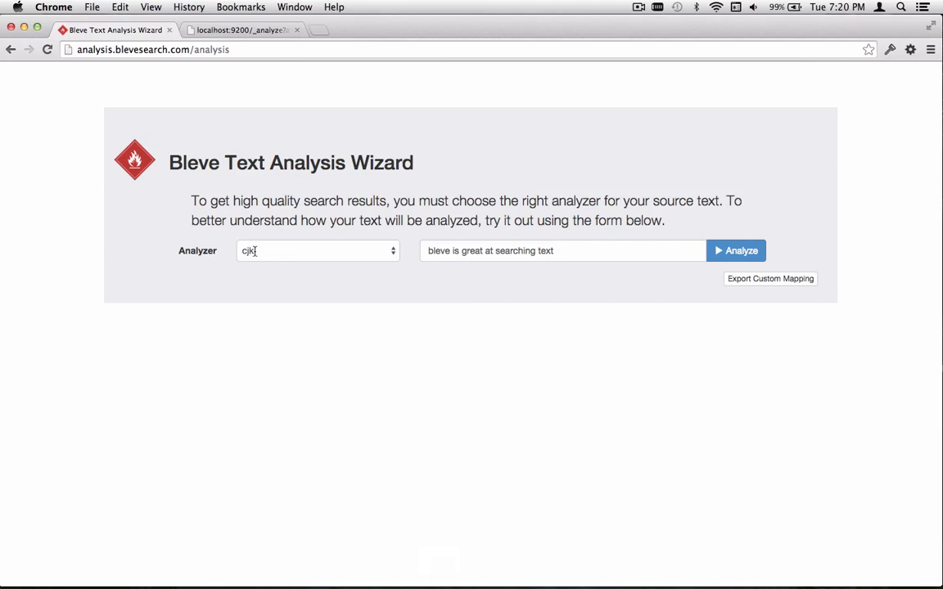
{"action": "mouse_move", "coordinate": [573, 256]}
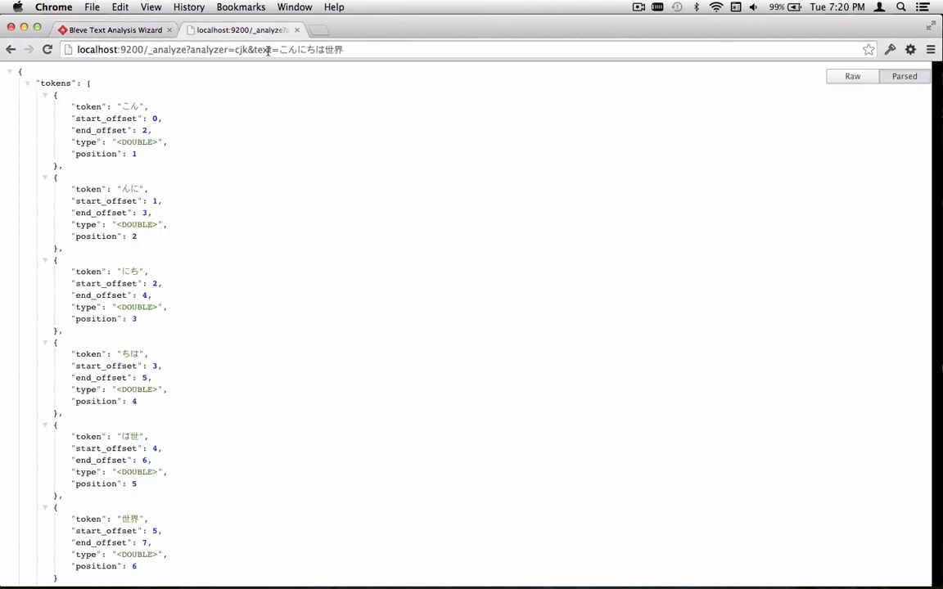
{"action": "double_click", "coordinate": [311, 49]}
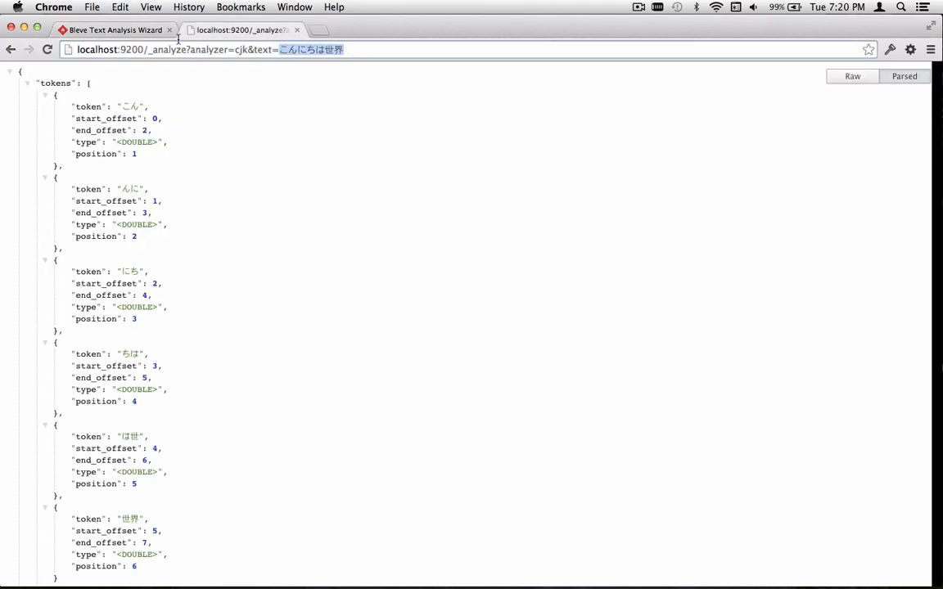
- Analyze こんにちは世界 with cjk, getting six two-character bigrams, and bring up Elasticsearch's output
{"action": "left_click", "coordinate": [114, 30]}
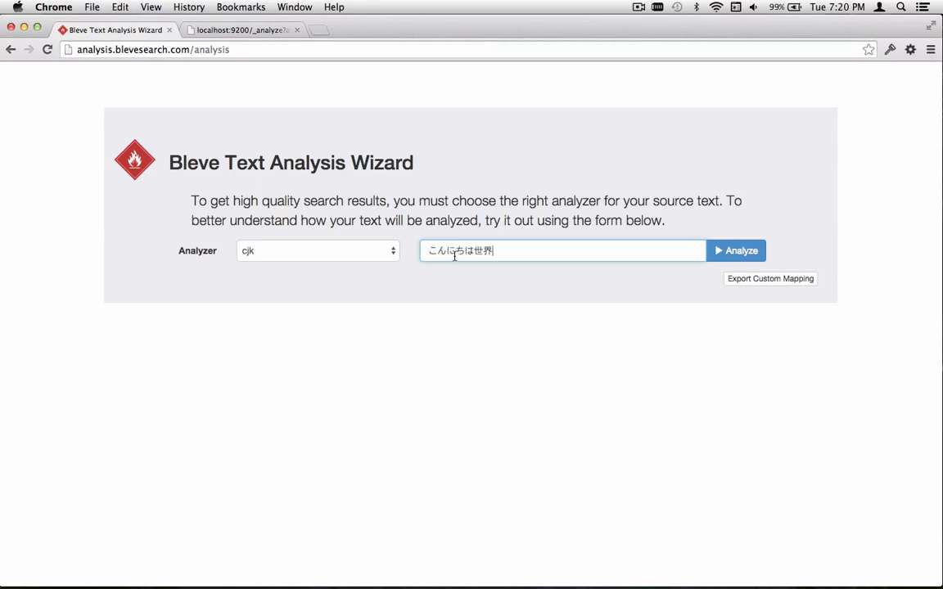
{"action": "mouse_move", "coordinate": [518, 259]}
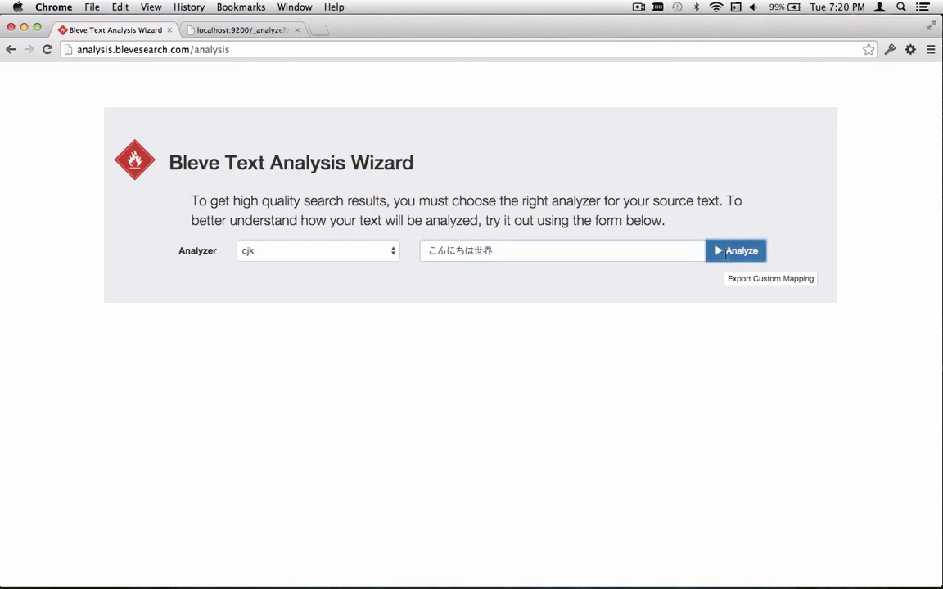
{"action": "left_click", "coordinate": [737, 250]}
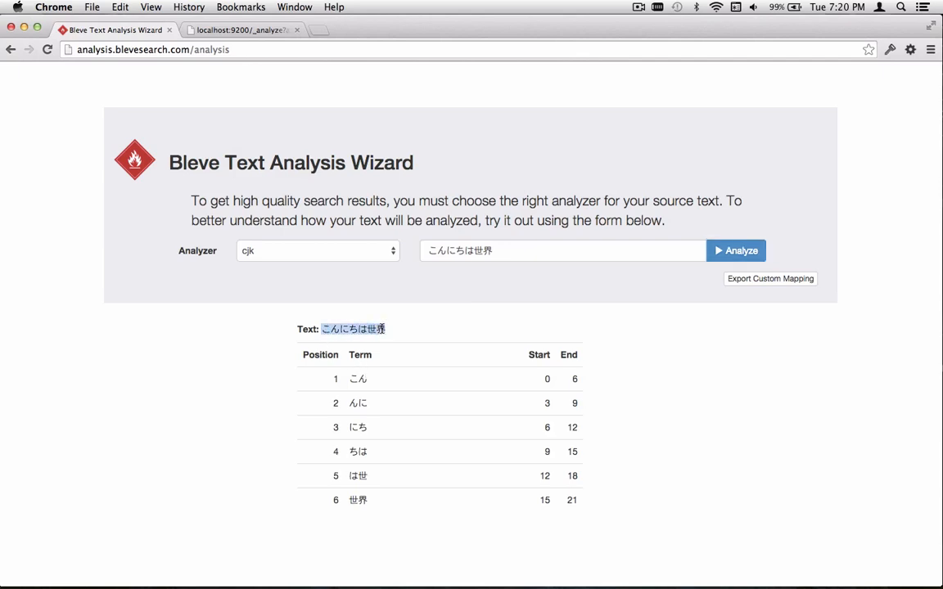
{"action": "mouse_move", "coordinate": [357, 370]}
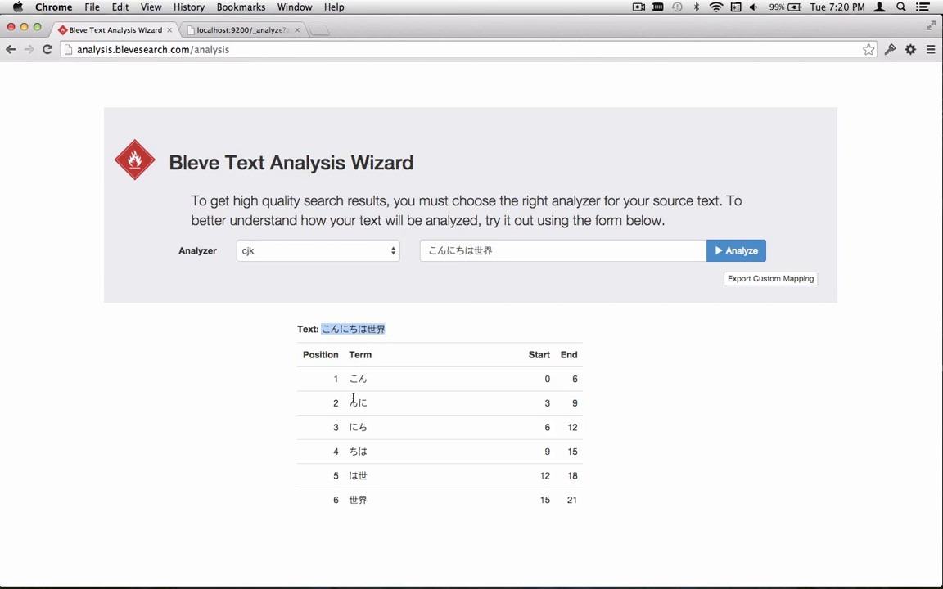
{"action": "mouse_move", "coordinate": [426, 462]}
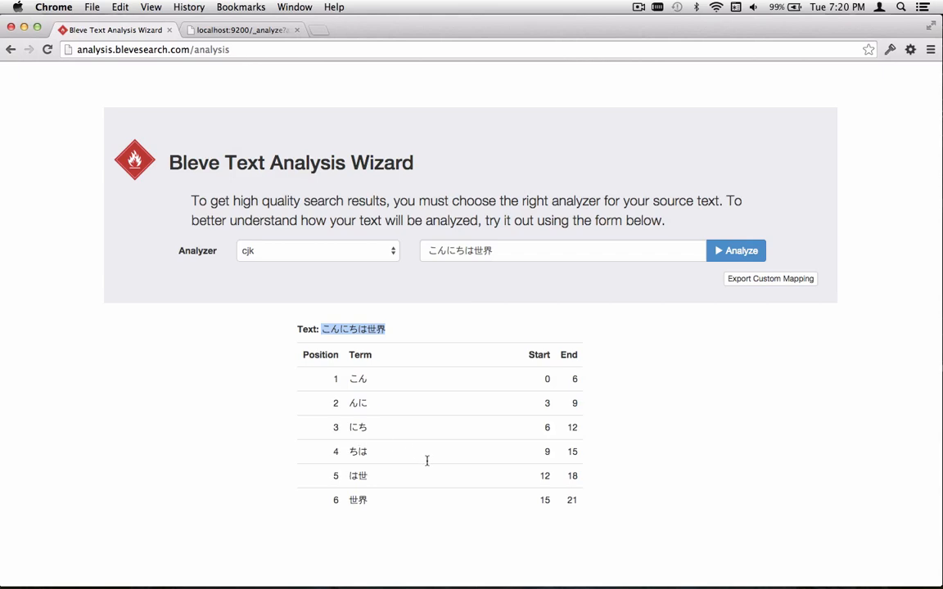
{"action": "mouse_move", "coordinate": [431, 342]}
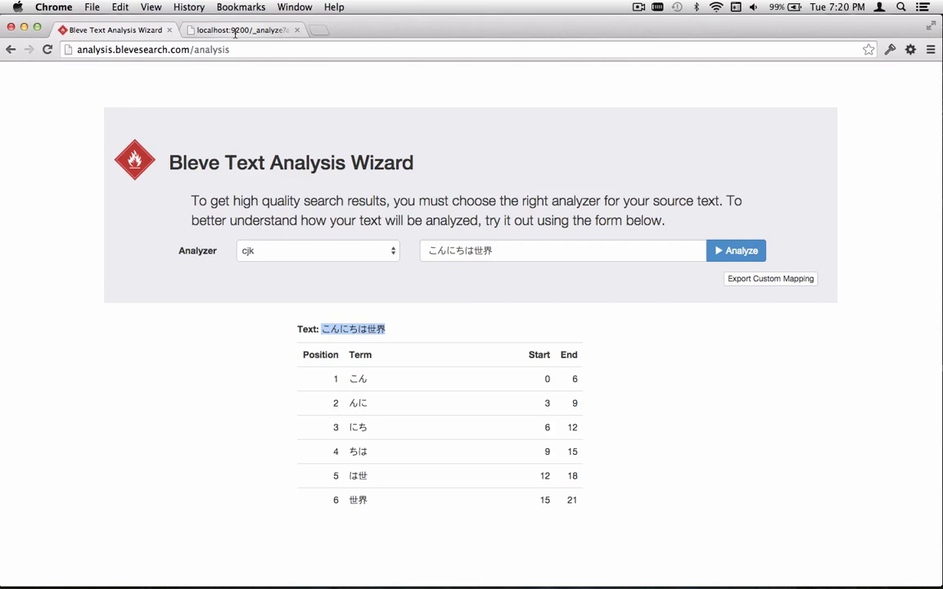
{"action": "left_click", "coordinate": [242, 29]}
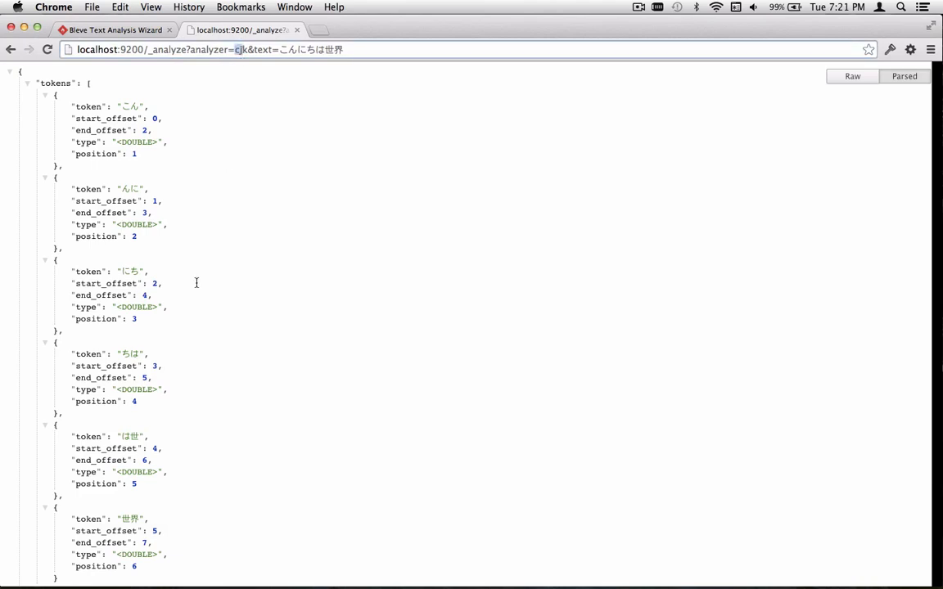
- Review Elasticsearch's six paired-token offsets, then return to the Bleve cjk bigram results
{"action": "scroll", "scroll_direction": "down", "scroll_amount": 3}
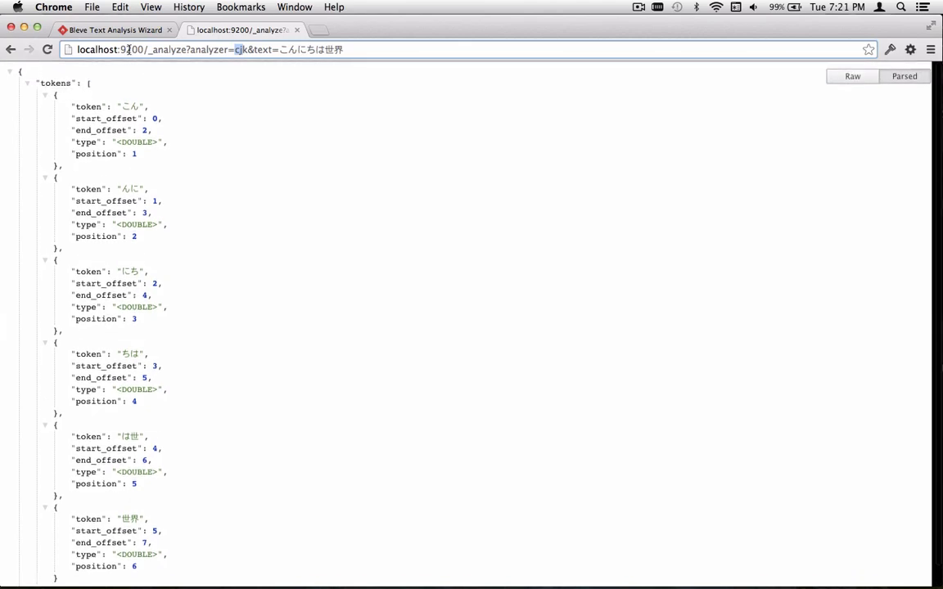
{"action": "left_click", "coordinate": [115, 30]}
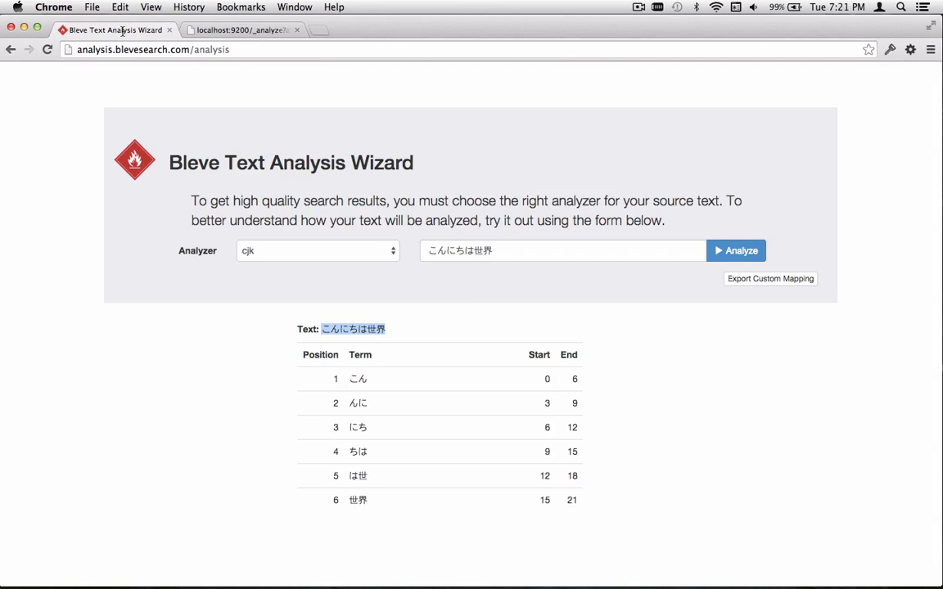
{"action": "mouse_move", "coordinate": [292, 288]}
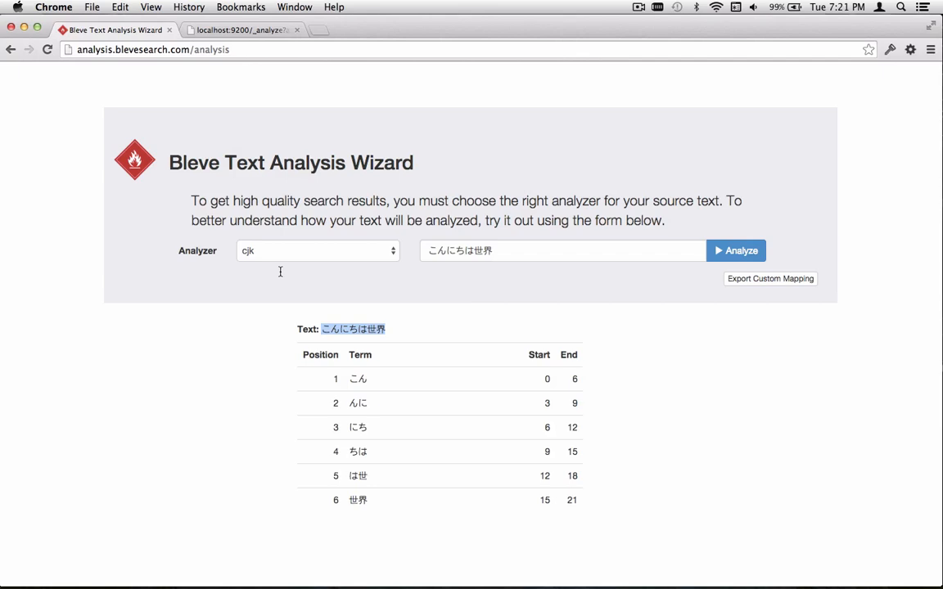
{"action": "mouse_move", "coordinate": [768, 306]}
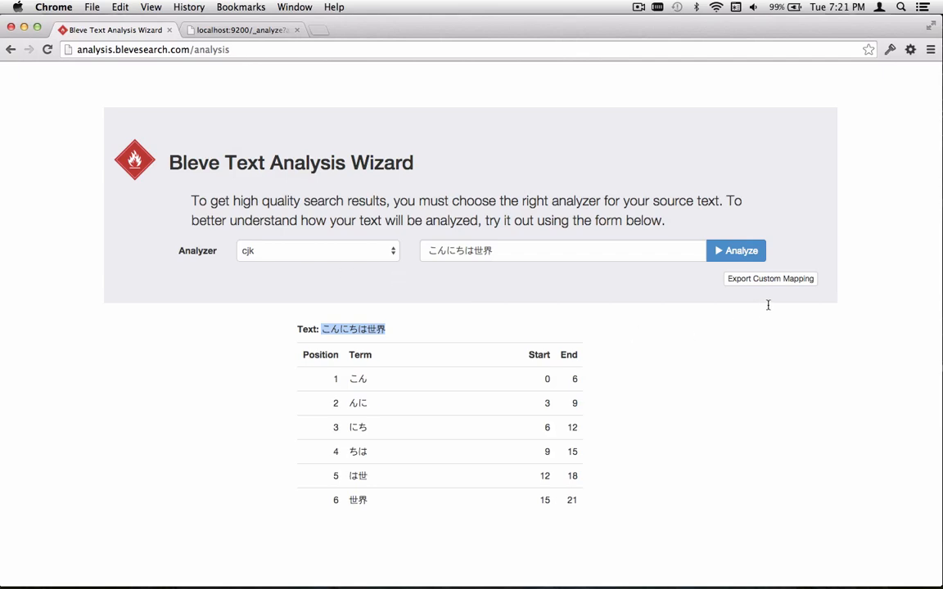
{"action": "left_click", "coordinate": [769, 278]}
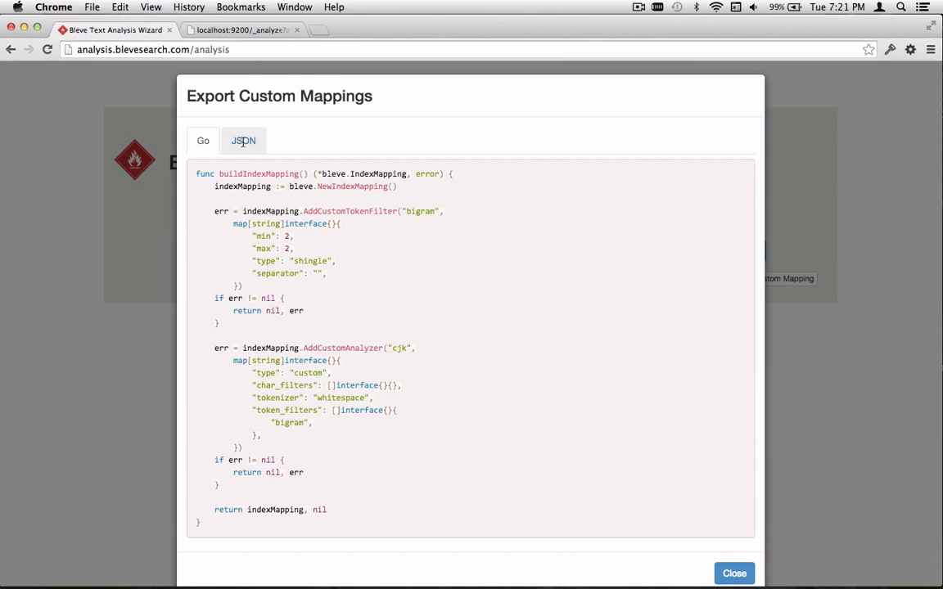
{"action": "mouse_move", "coordinate": [265, 259]}
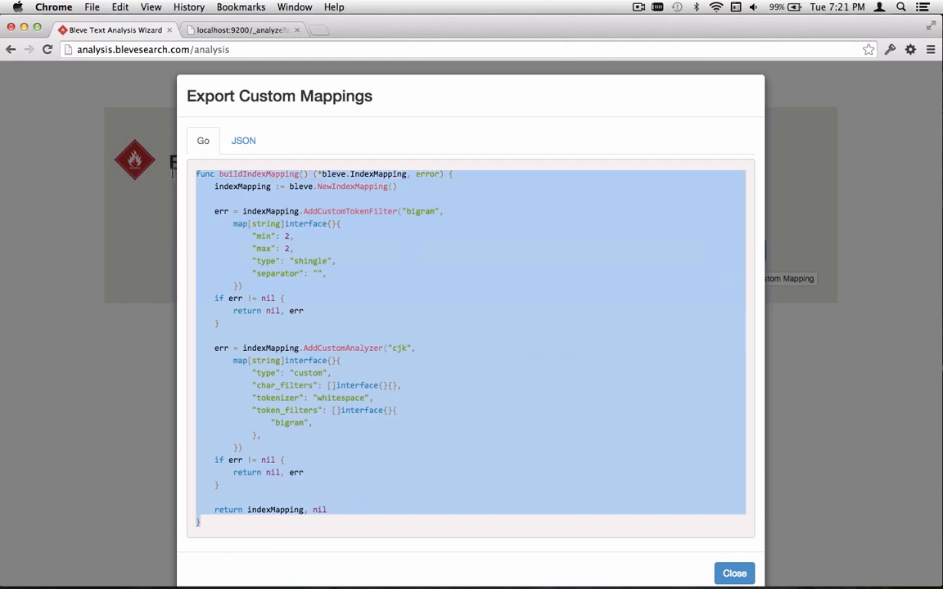
{"action": "left_click", "coordinate": [733, 573]}
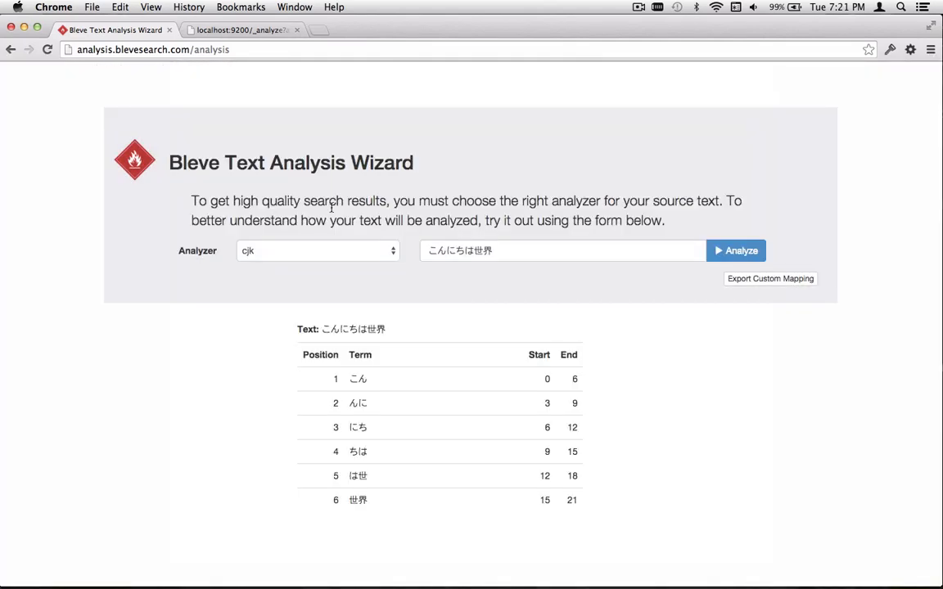